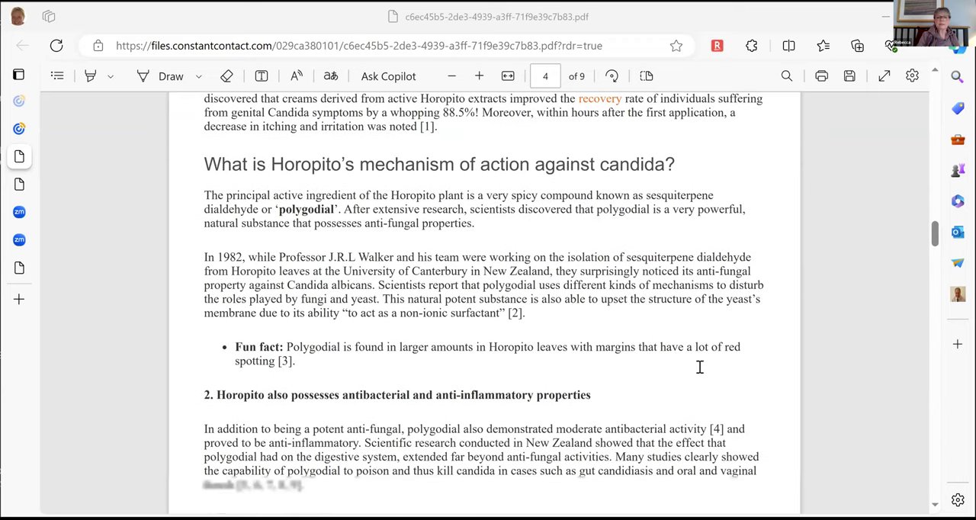
Scroll down through page 4 of the Horopito PDF, briefly rechecking earlier text.
scroll("down", 3)
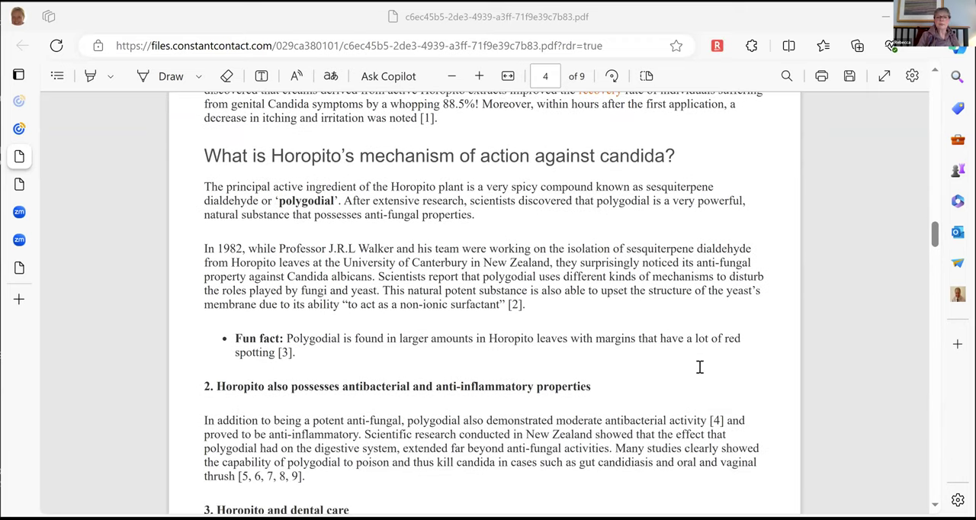
scroll("up", 3)
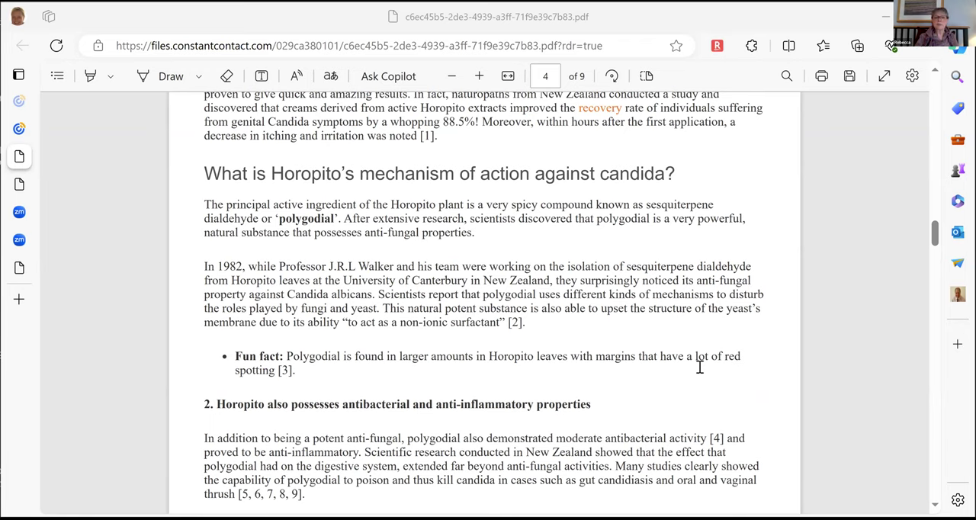
scroll("down", 3)
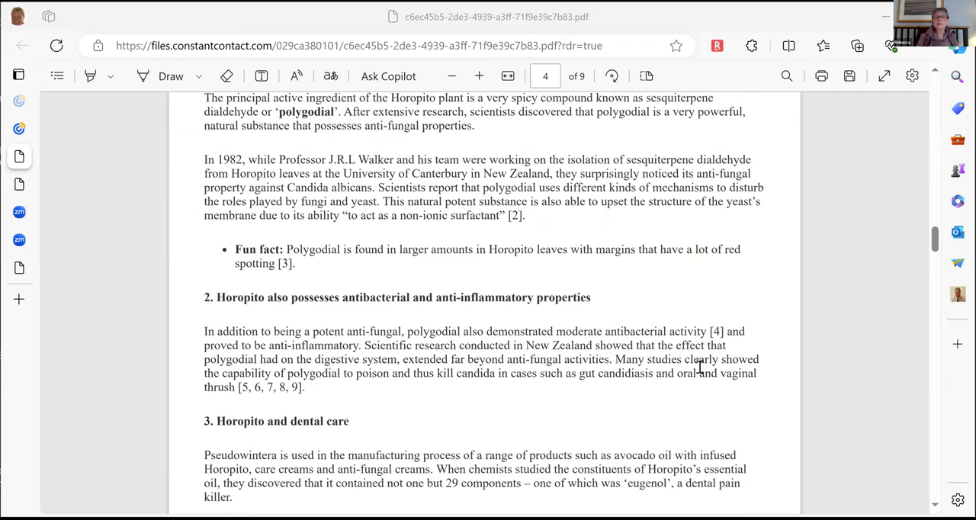
scroll("down", 3)
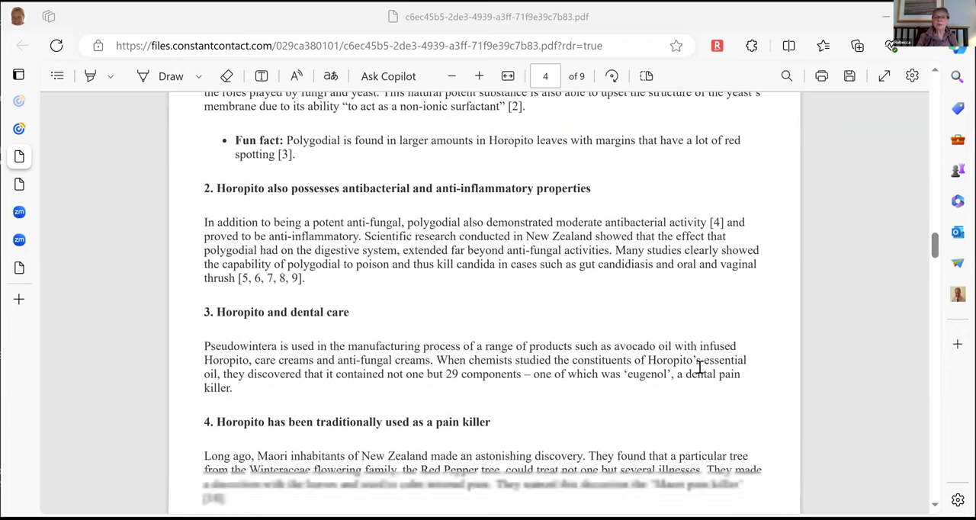
scroll("down", 3)
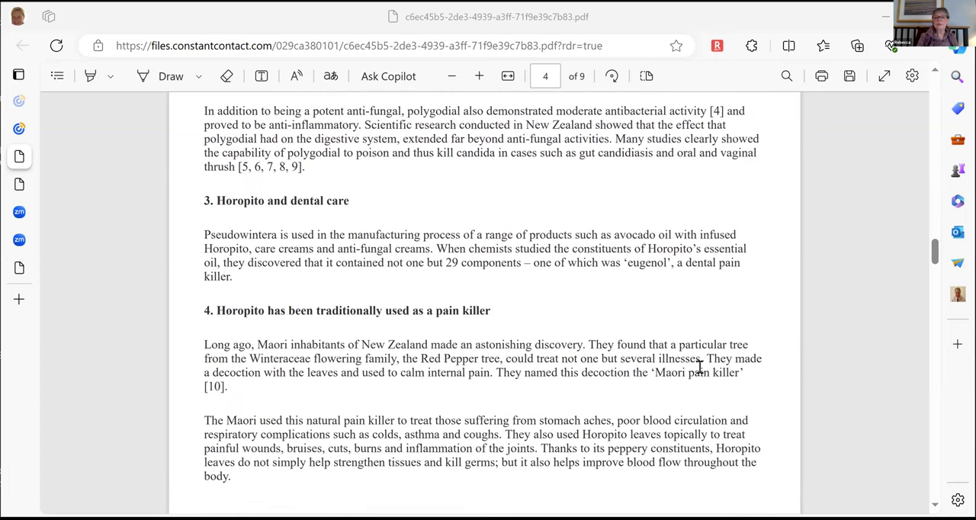
scroll("up", 3)
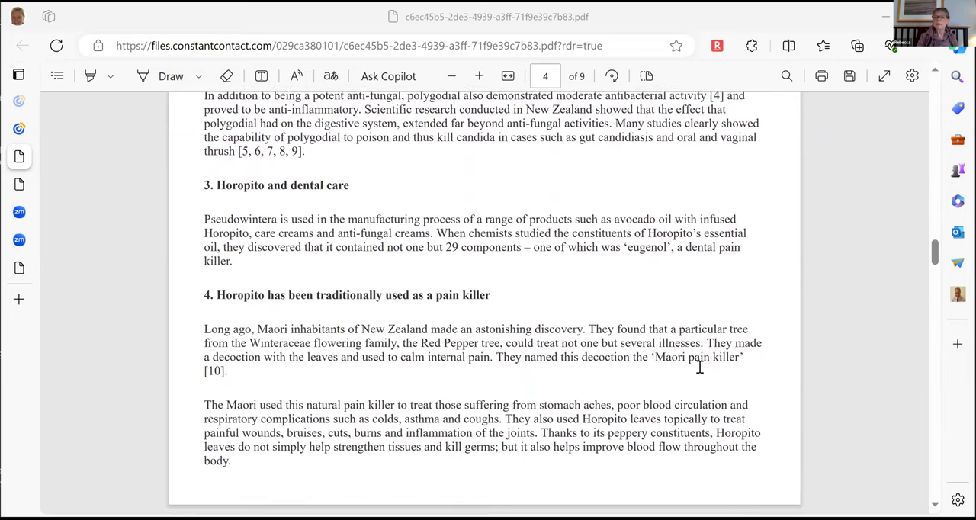
Continue down page 5 until the 'How to take Horopito' dosage guide is visible.
scroll("down", 3)
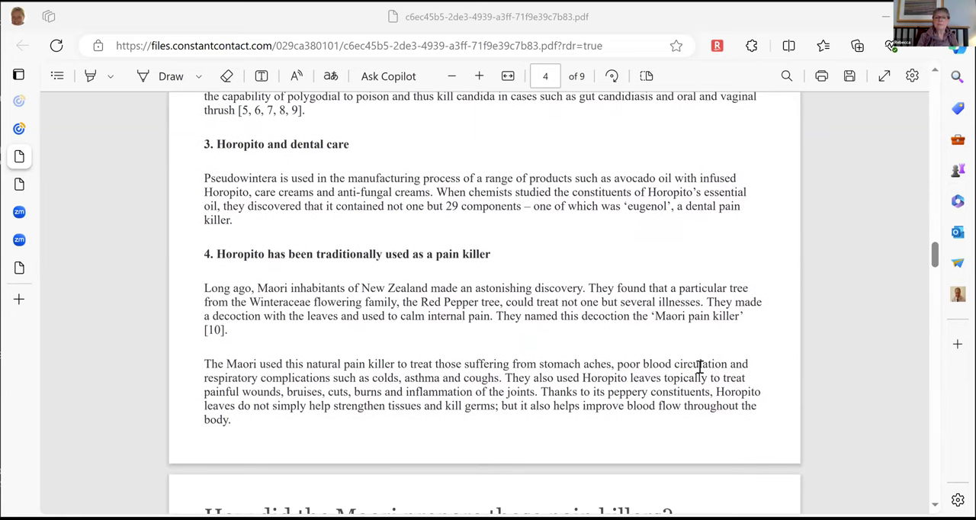
scroll("down", 3)
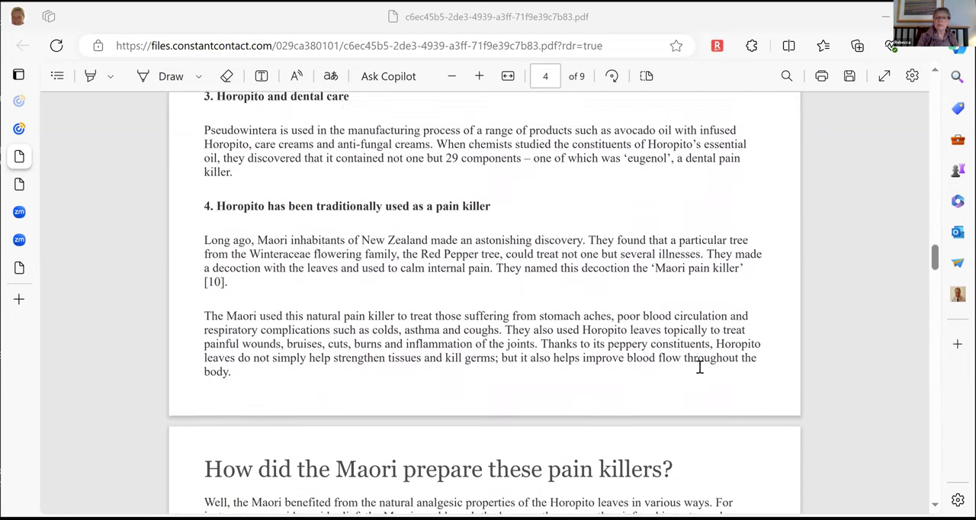
scroll("down", 3)
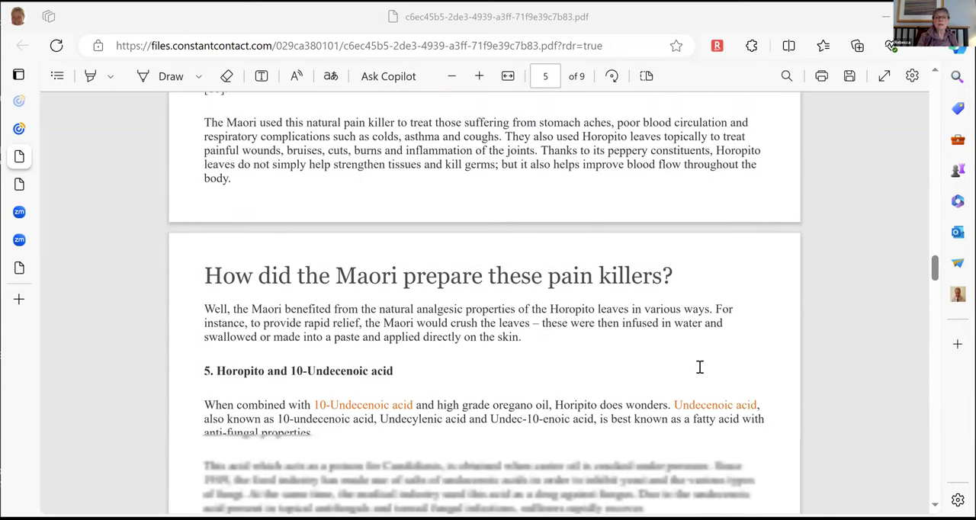
scroll("down", 3)
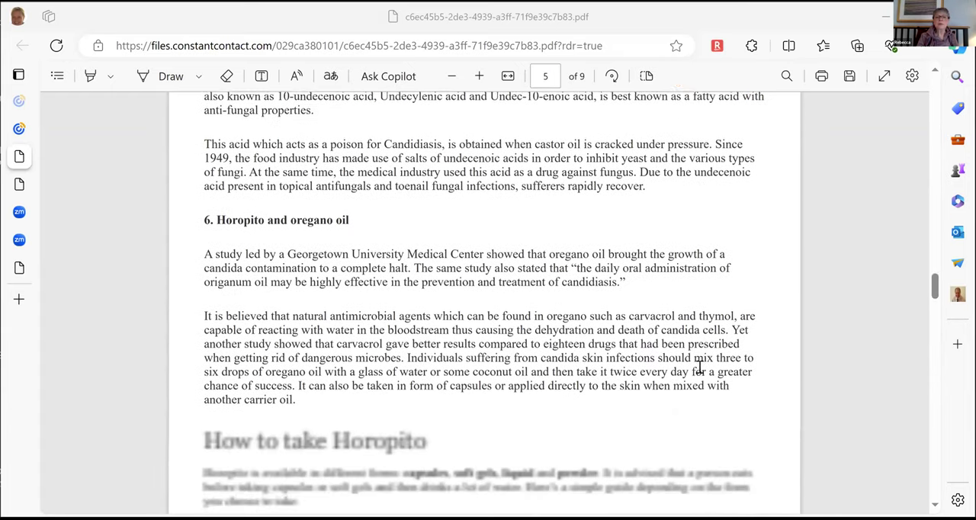
scroll("down", 3)
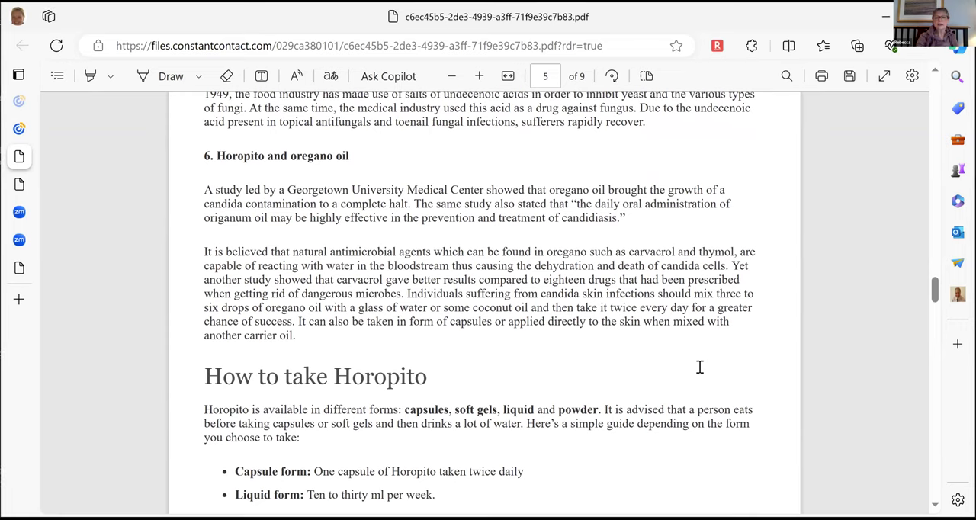
scroll("down", 3)
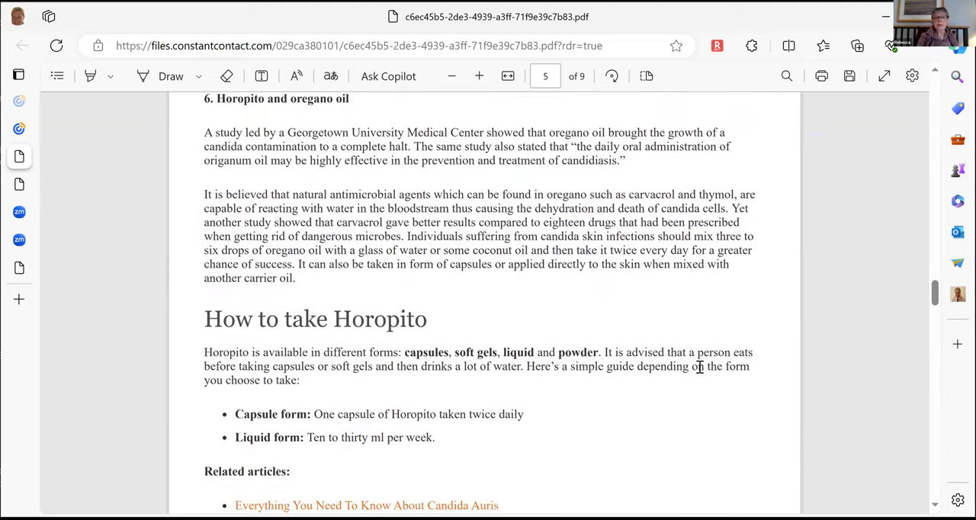
Scroll back up through the Horopito PDF to its opening page and introduction.
scroll("up", 3)
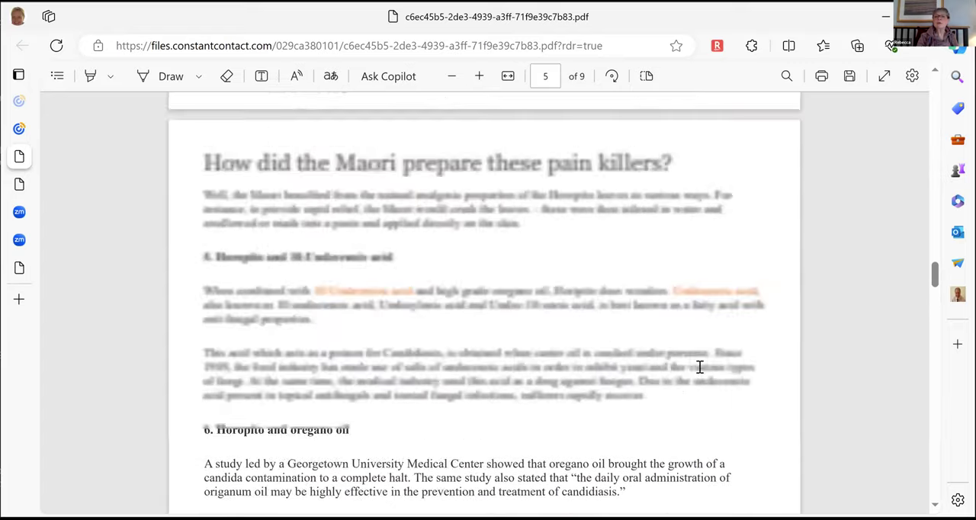
scroll("up", 3)
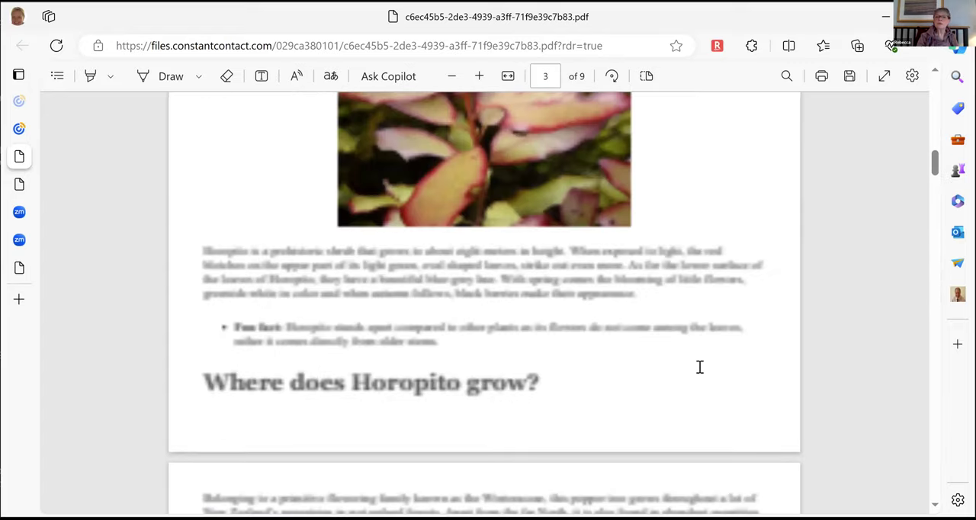
scroll("up", 3)
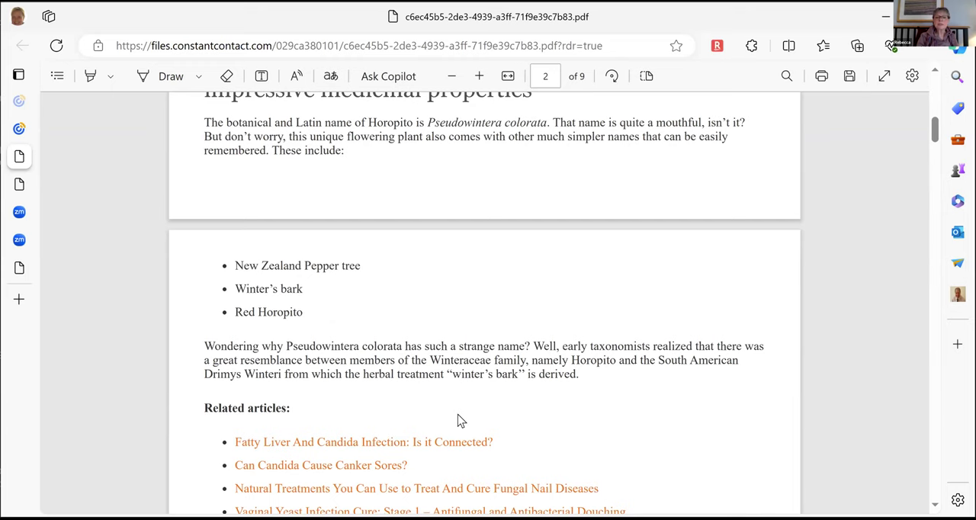
scroll("up", 3)
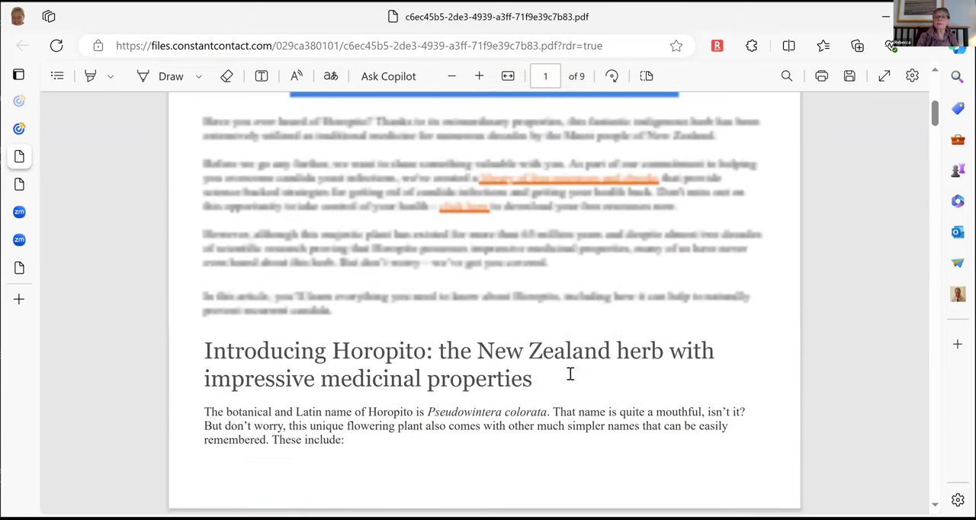
scroll("up", 3)
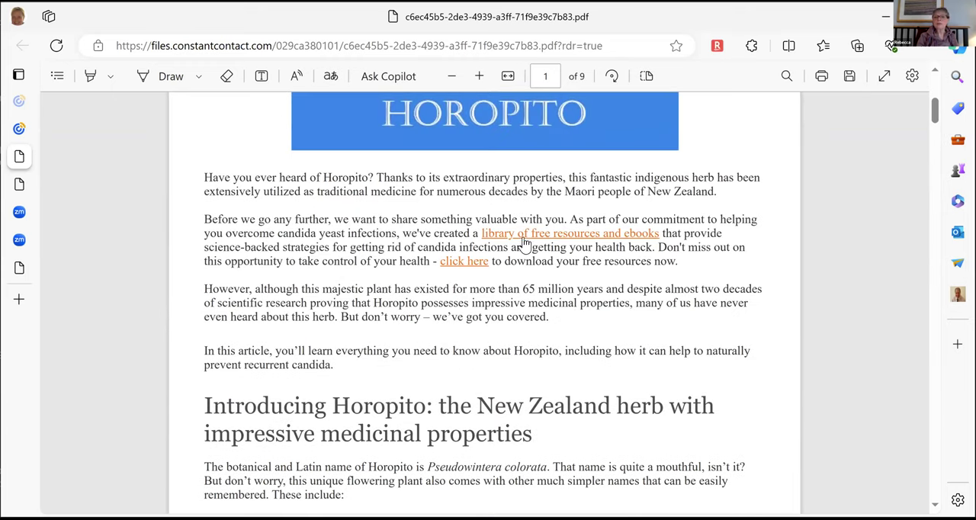
mouse_move(434, 235)
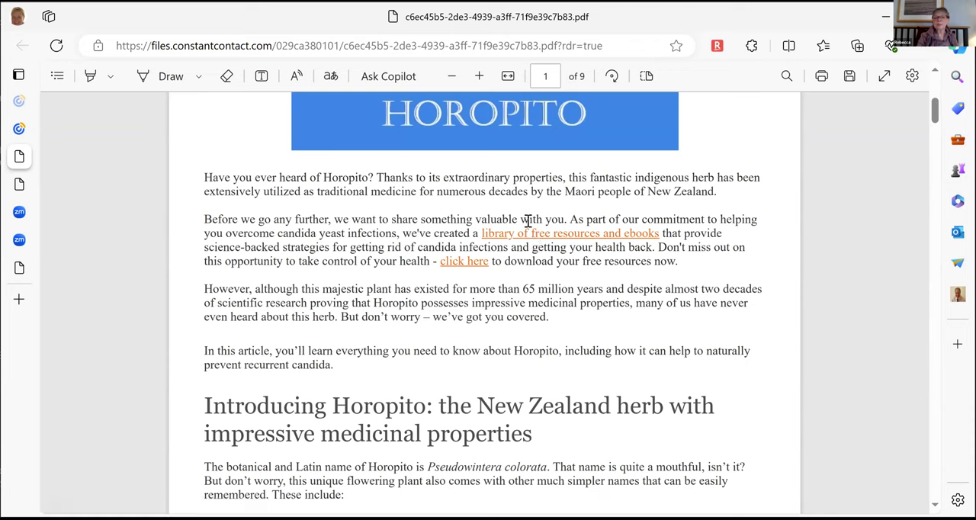
mouse_move(567, 237)
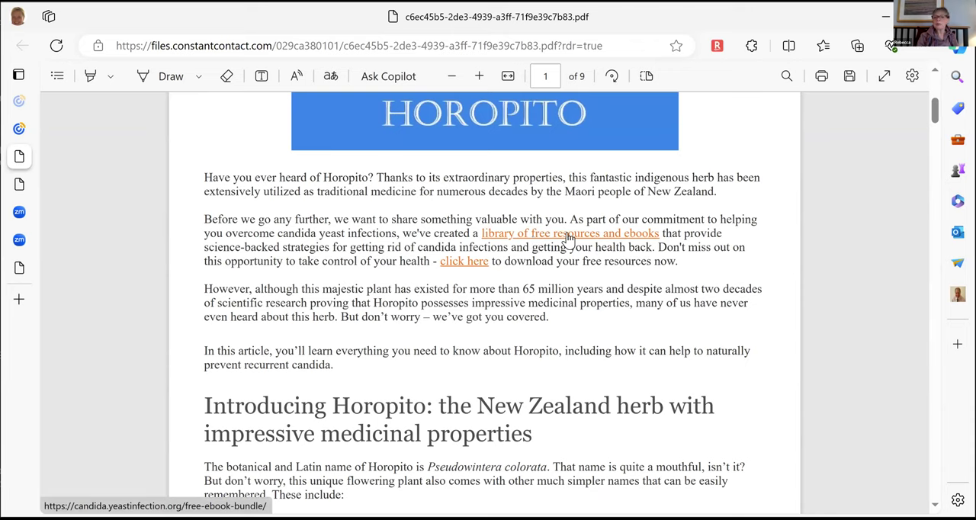
mouse_move(624, 242)
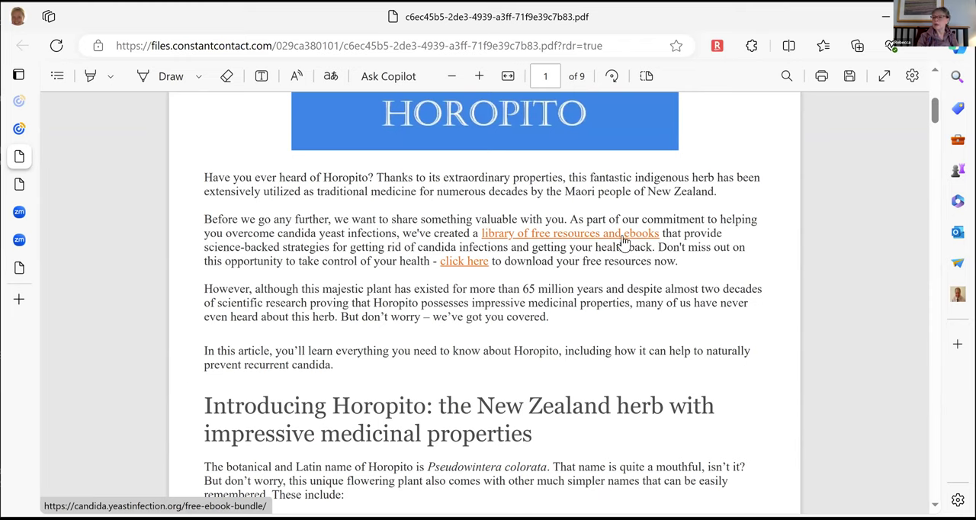
mouse_move(622, 244)
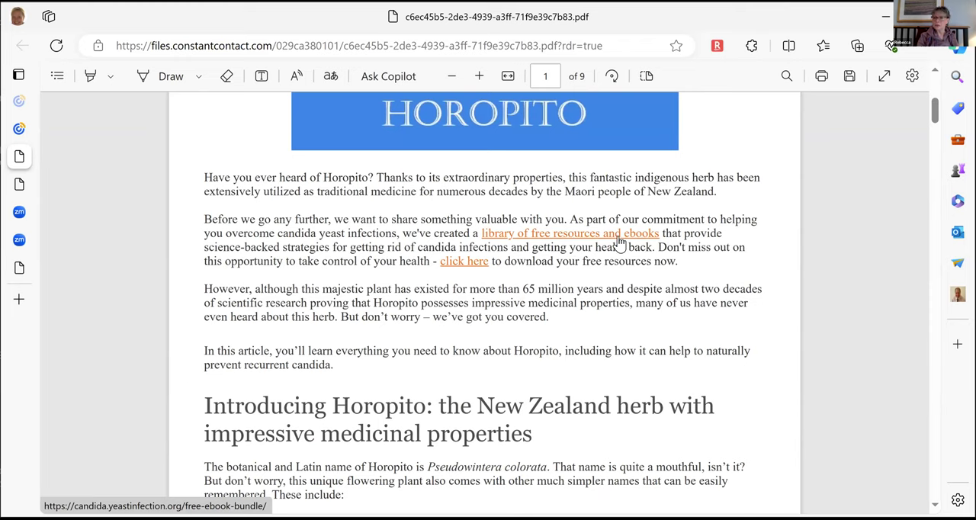
scroll("up", 3)
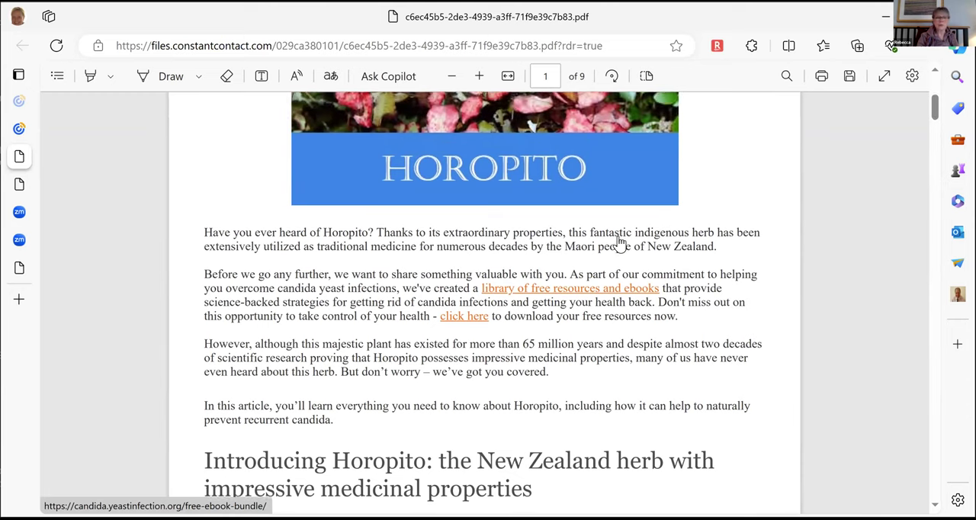
scroll("down", 3)
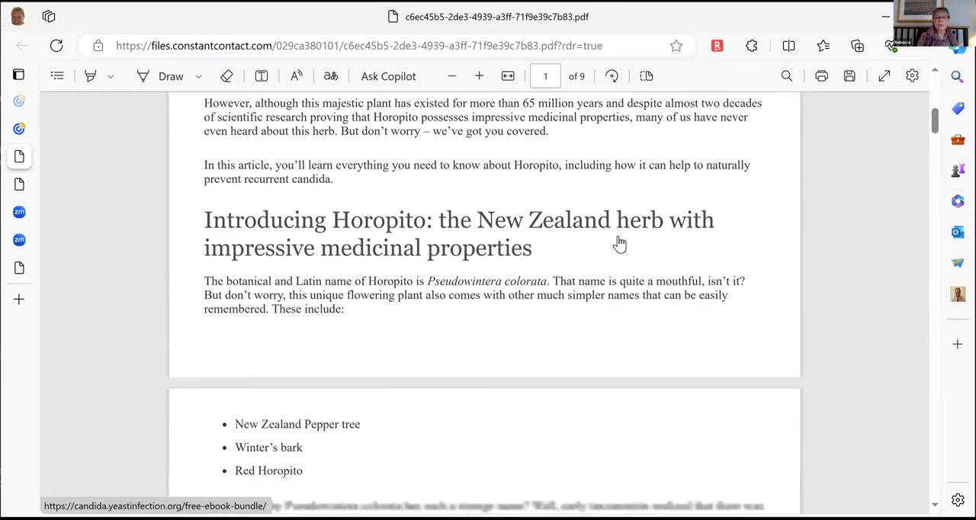
scroll("down", 3)
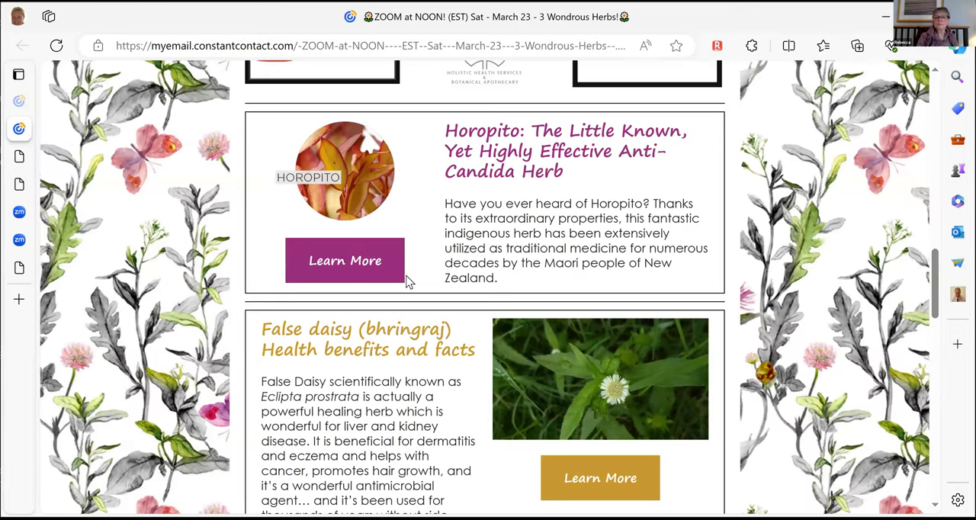
Follow the newsletter's False daisy (bhringraj) Learn More link to its 22-page PDF article.
scroll("down", 3)
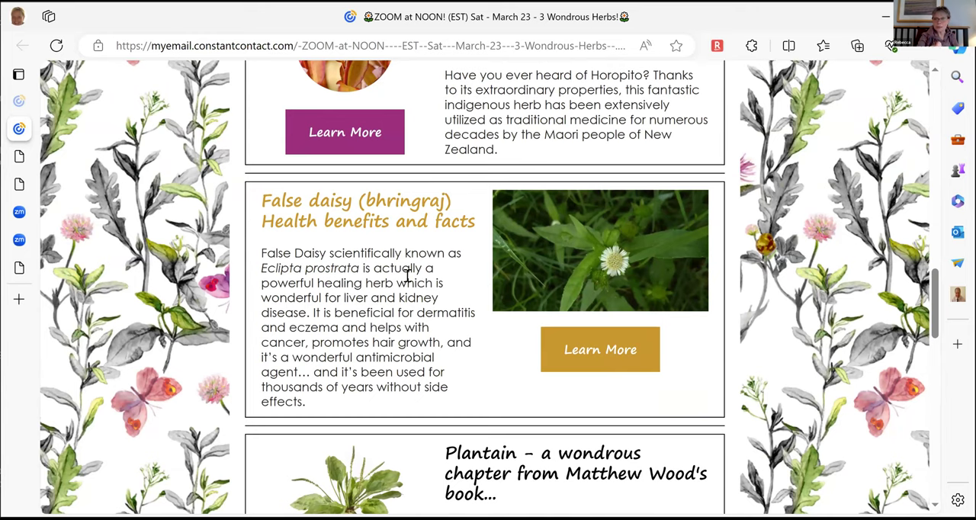
mouse_move(610, 374)
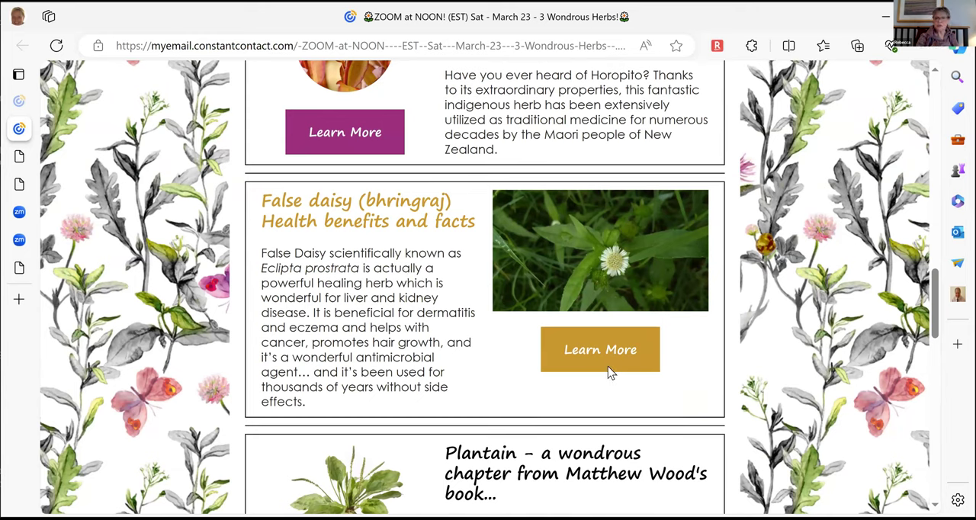
mouse_move(608, 352)
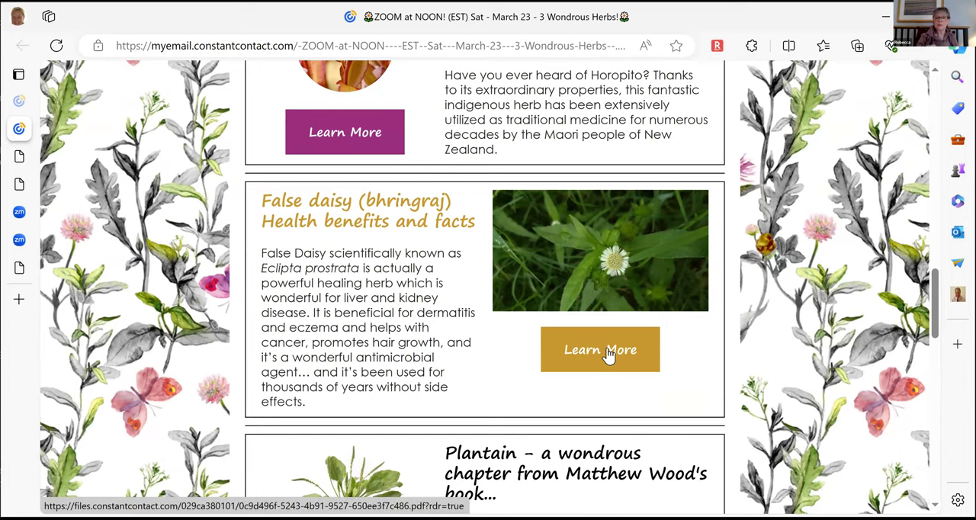
left_click(601, 350)
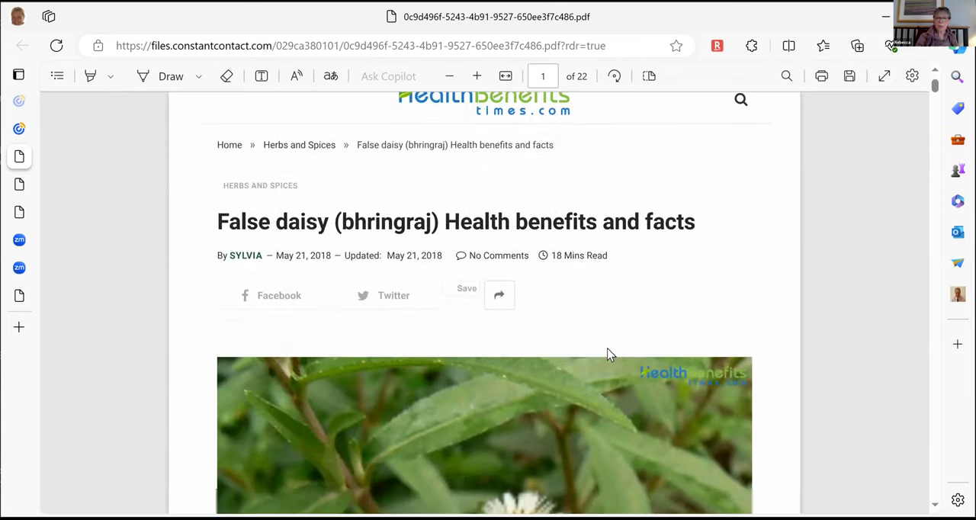
Scroll down from page 2 through the False daisy plant description and photo gallery.
scroll("down", 3)
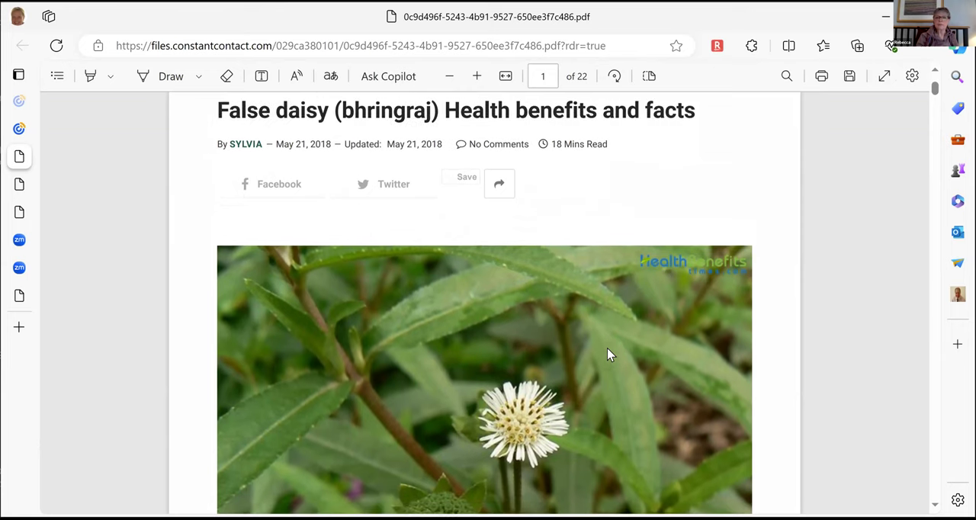
scroll("down", 3)
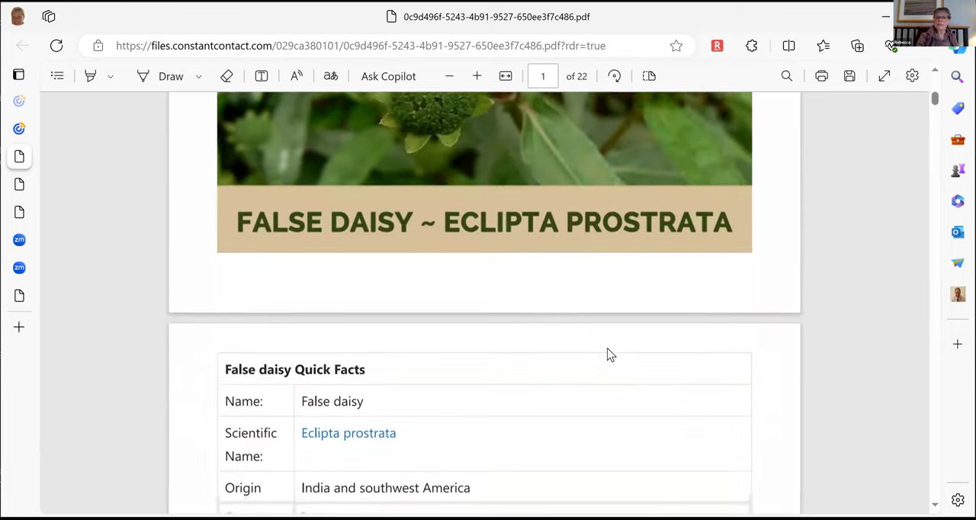
scroll("down", 3)
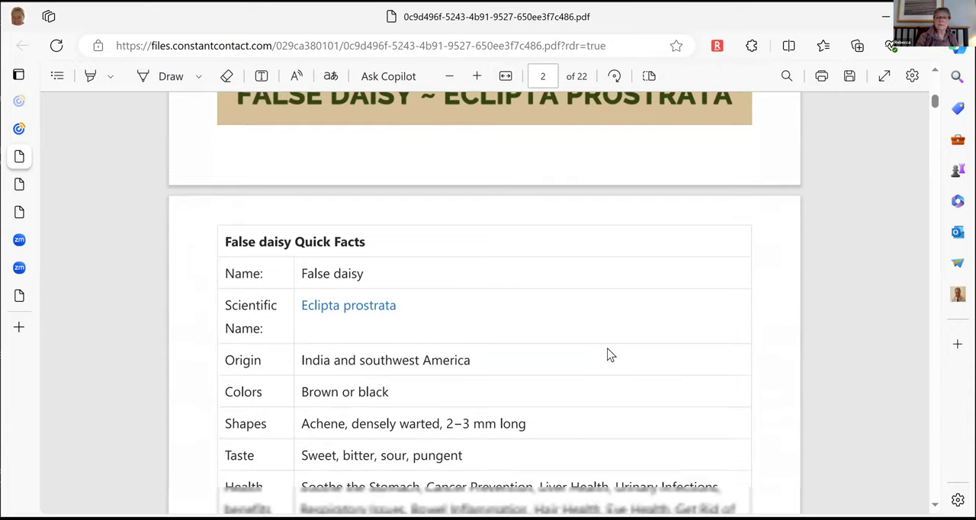
scroll("down", 3)
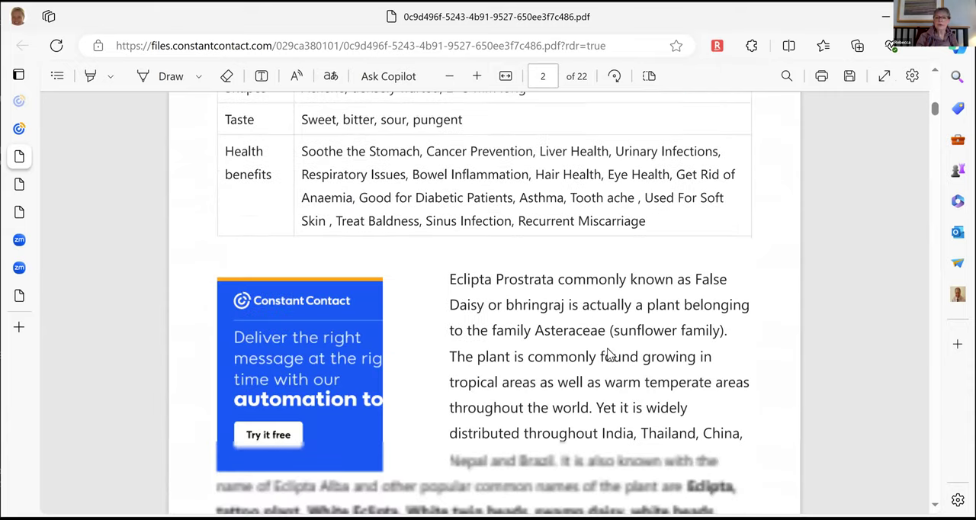
scroll("down", 3)
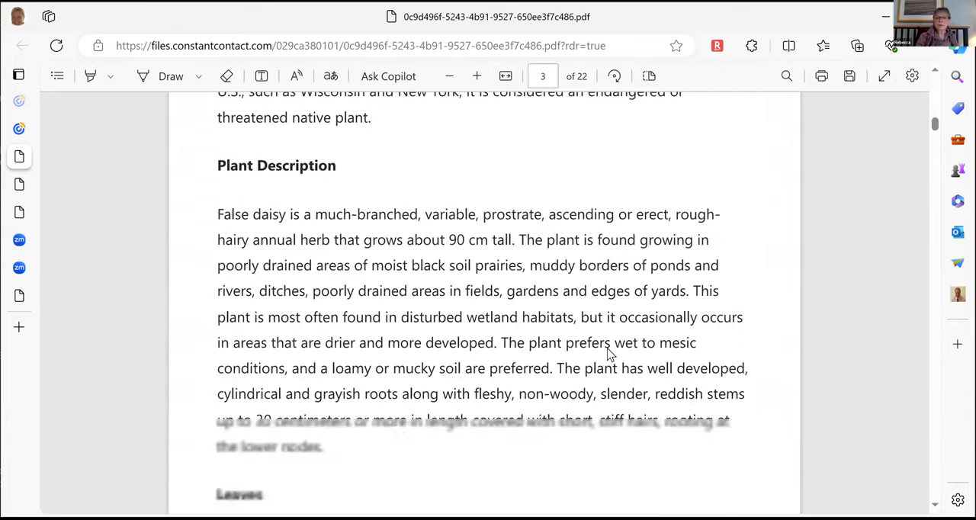
scroll("down", 3)
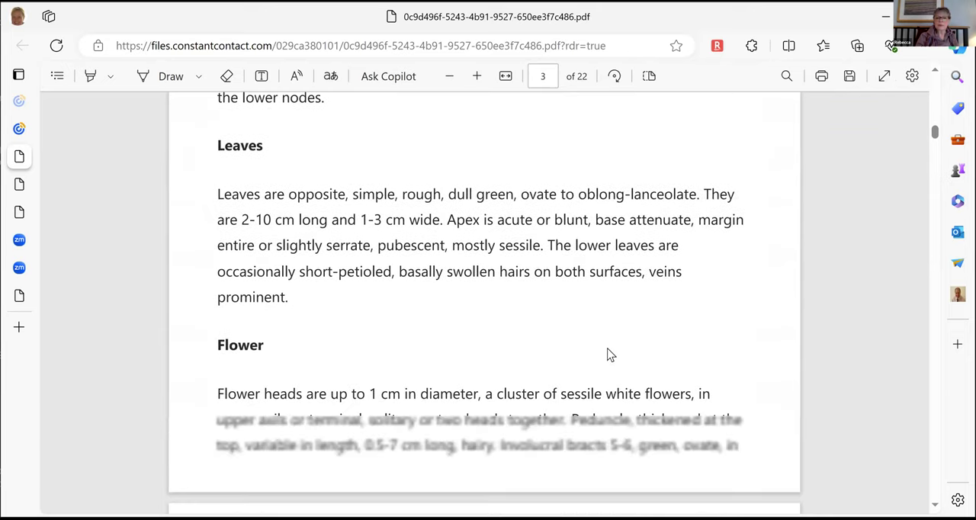
scroll("down", 3)
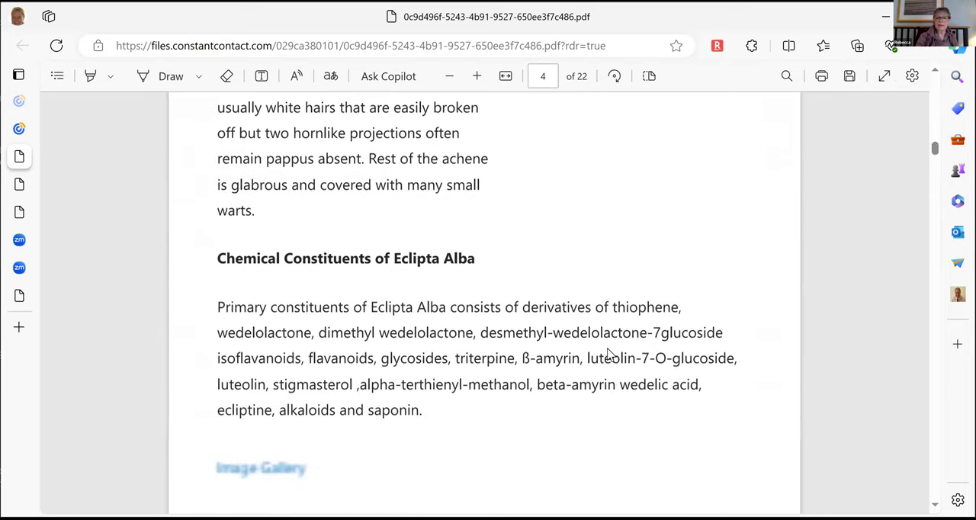
scroll("down", 3)
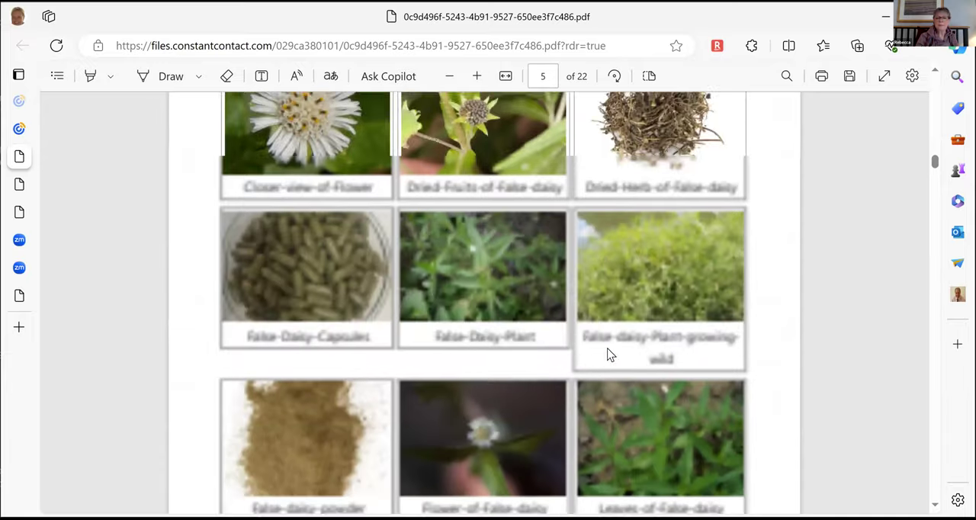
scroll("down", 3)
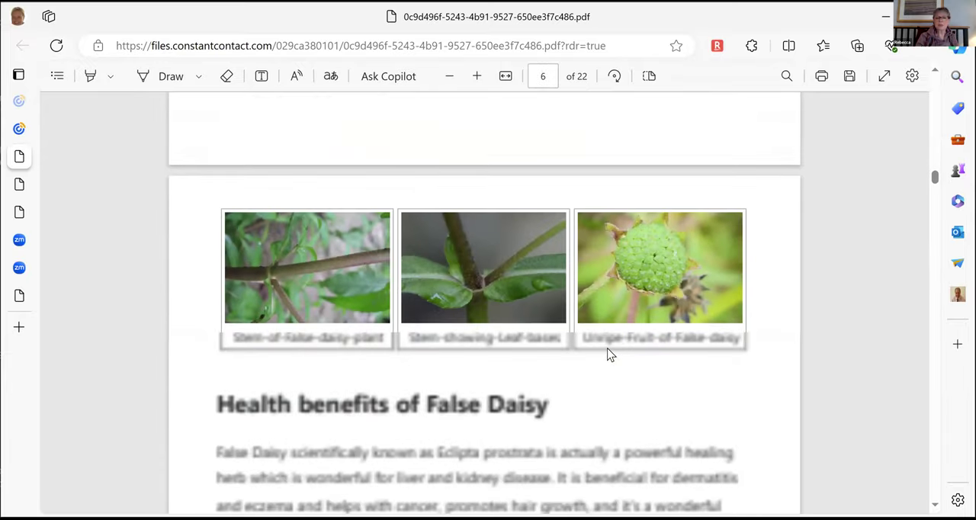
scroll("down", 3)
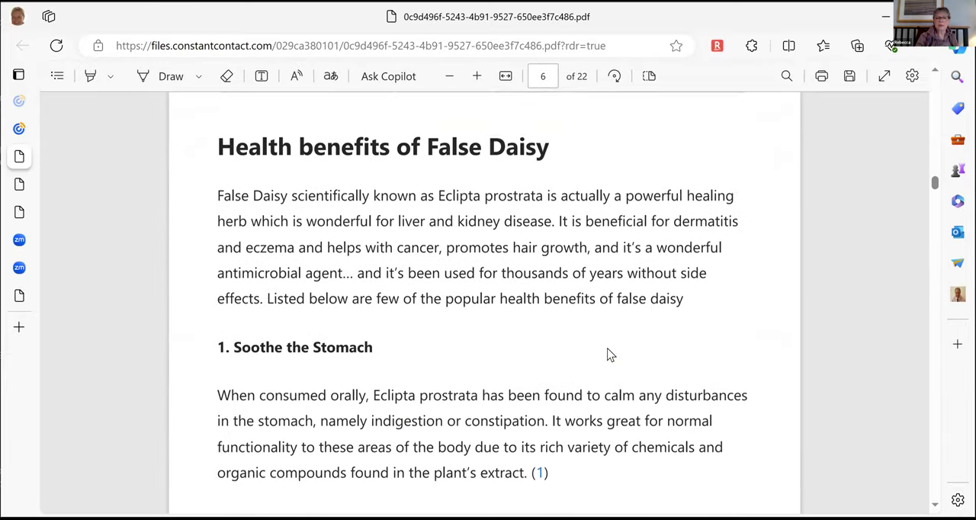
scroll("down", 3)
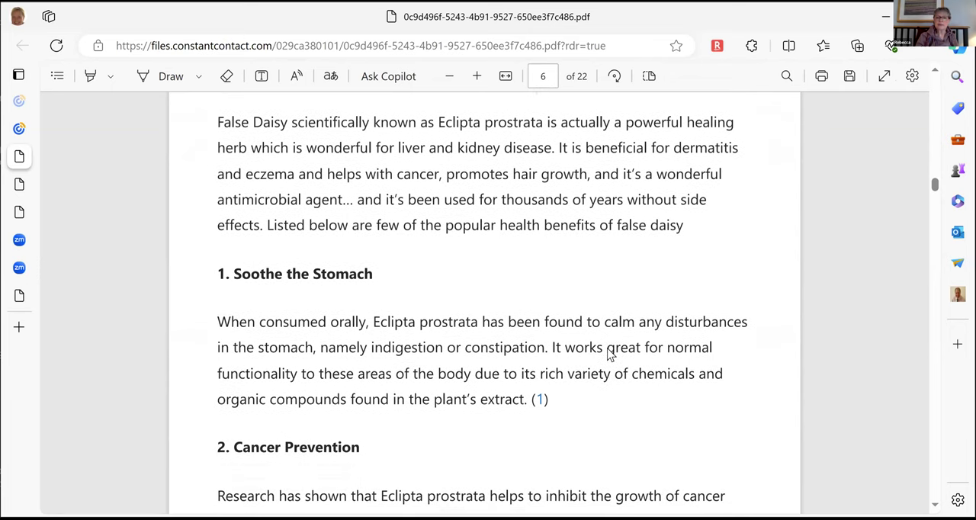
scroll("down", 3)
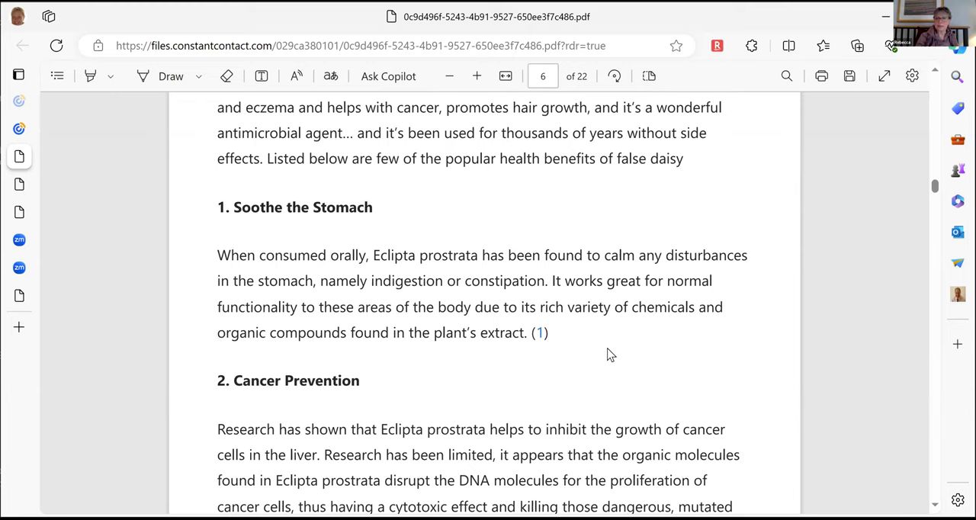
Read on to page 7's Liver Health and Urinary Infections benefits, reaching Respiratory Issues.
scroll("down", 3)
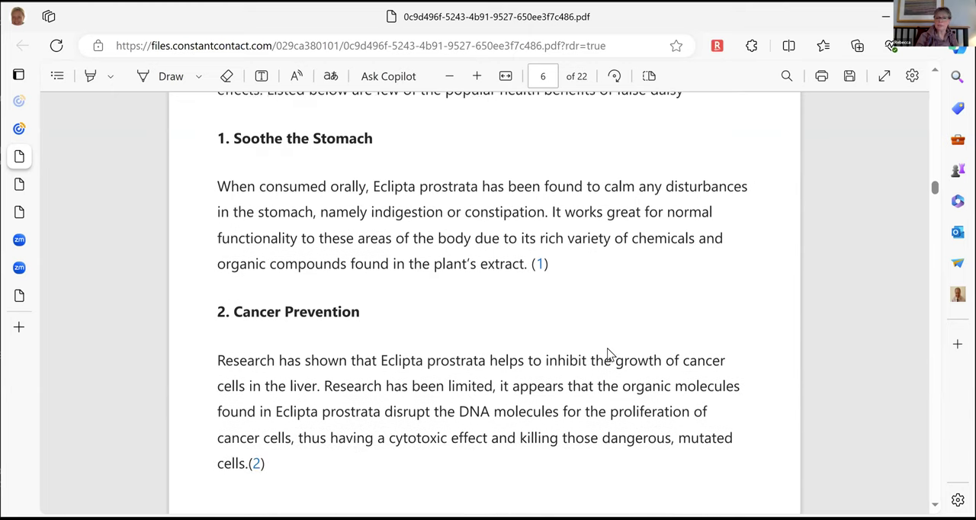
scroll("up", 3)
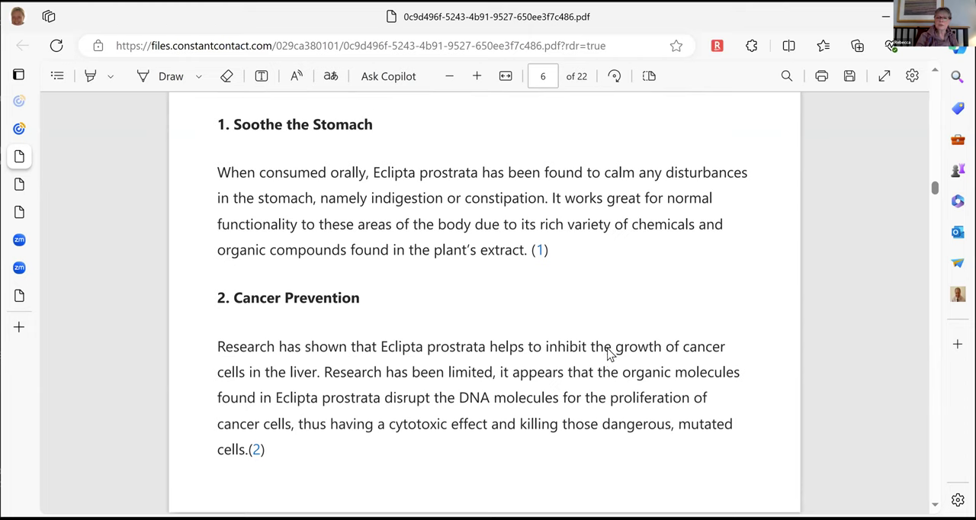
scroll("down", 3)
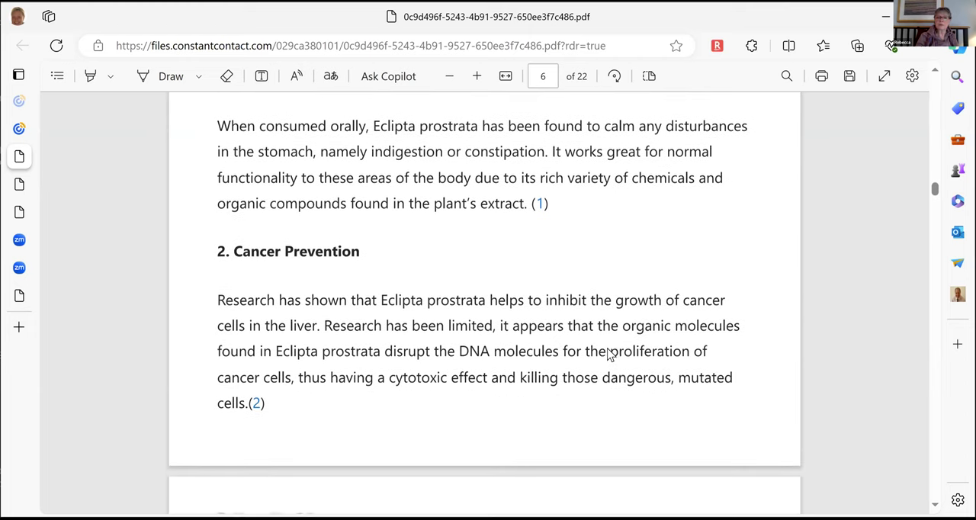
scroll("up", 3)
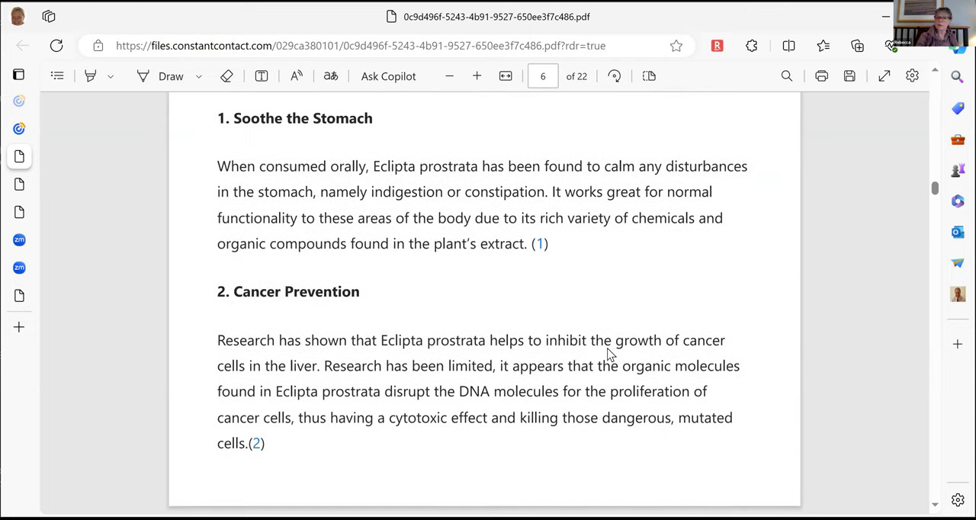
scroll("down", 3)
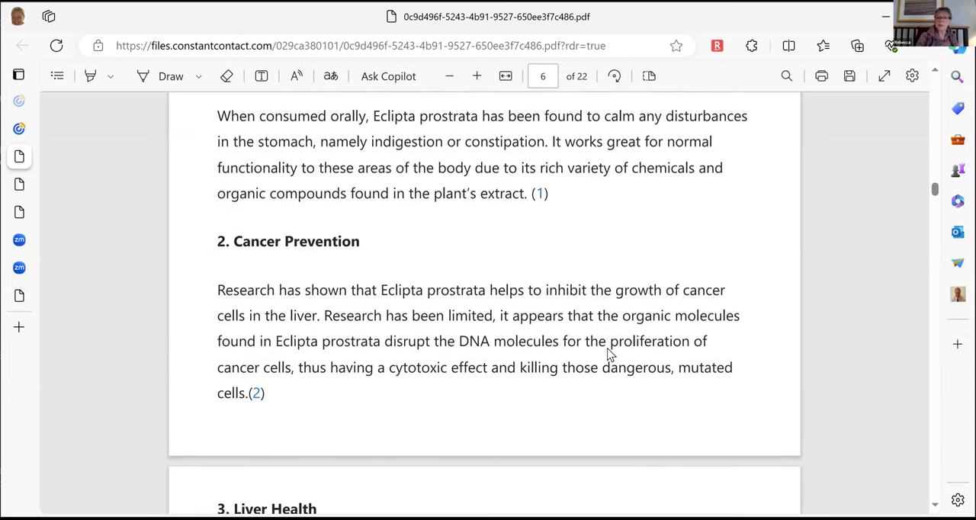
scroll("up", 3)
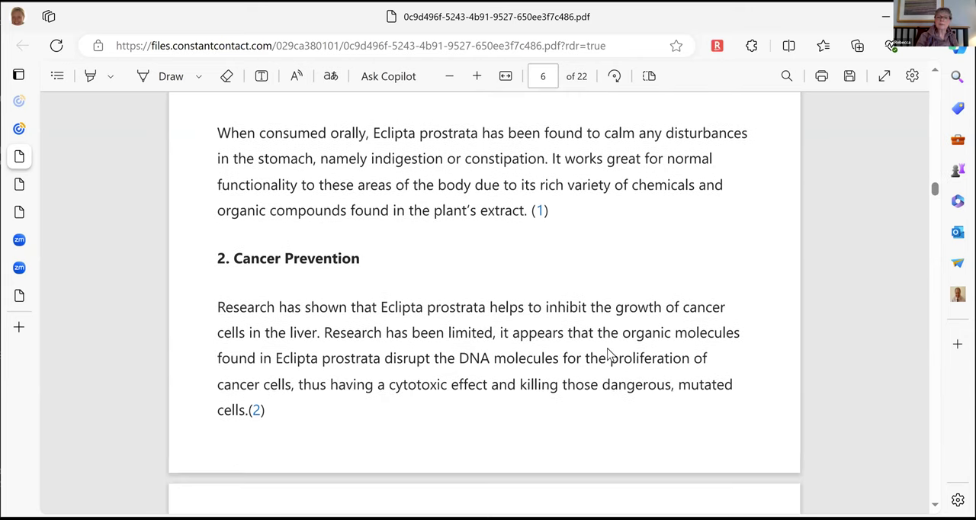
scroll("down", 3)
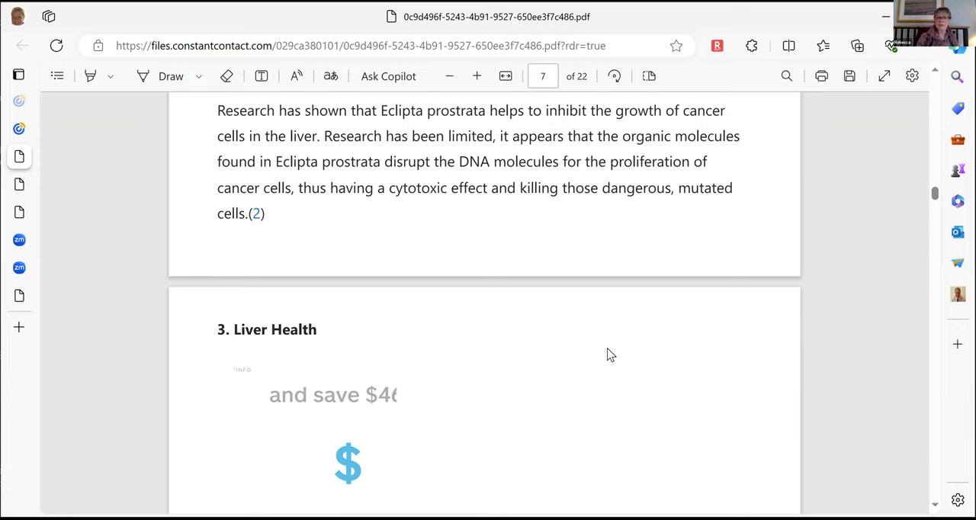
scroll("down", 3)
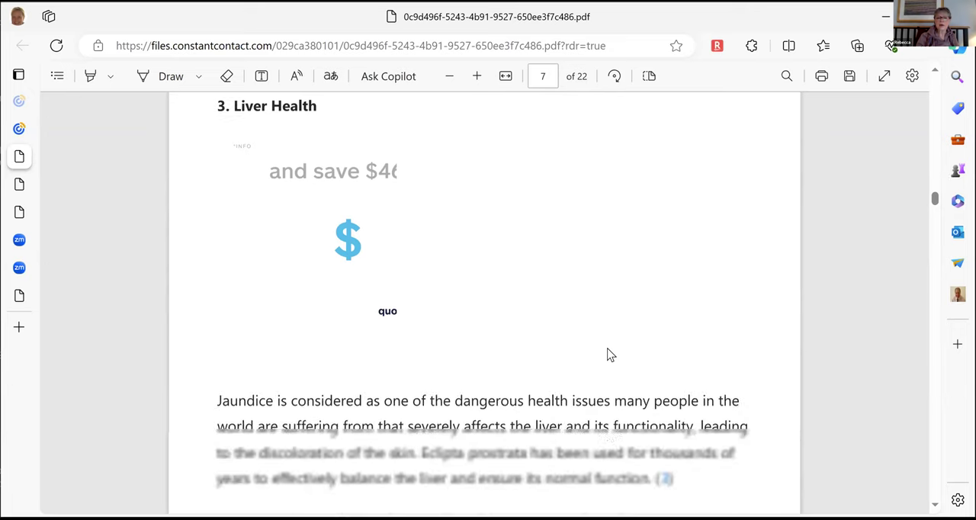
scroll("down", 3)
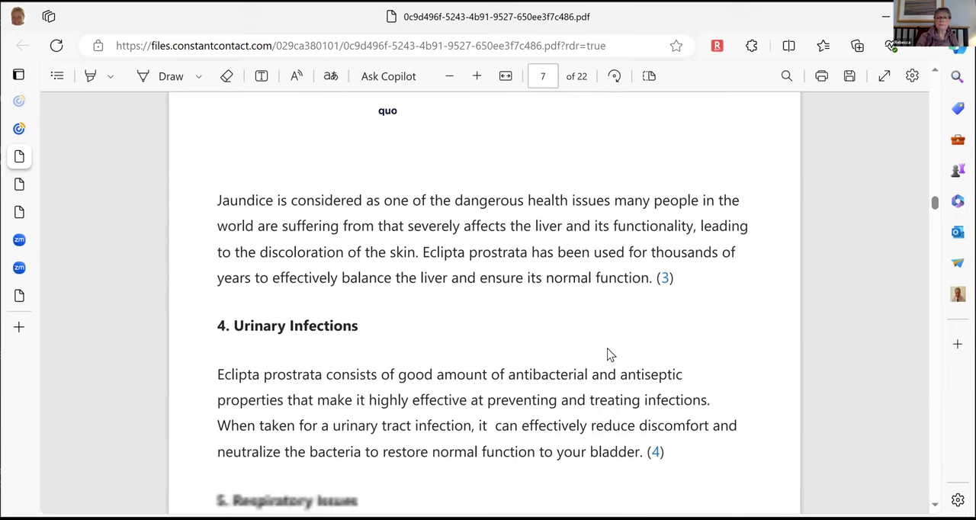
scroll("down", 3)
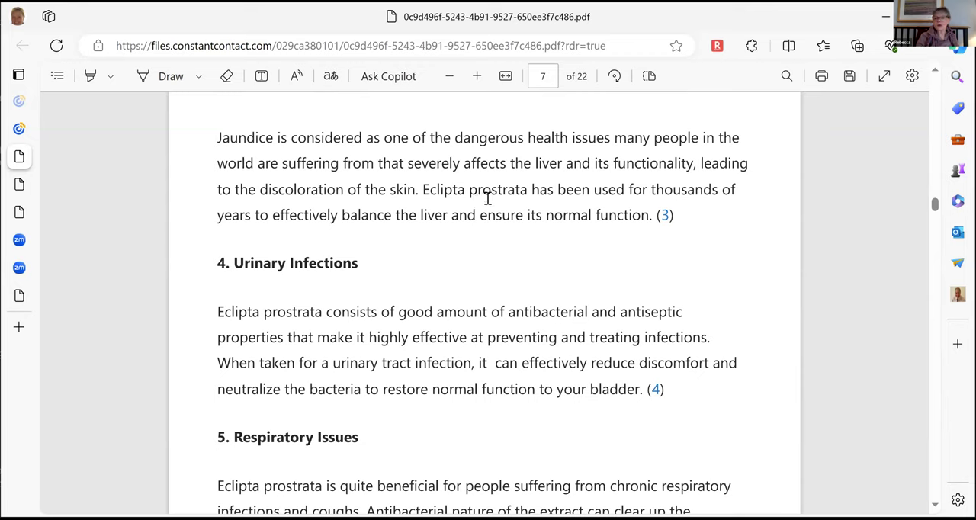
mouse_move(485, 236)
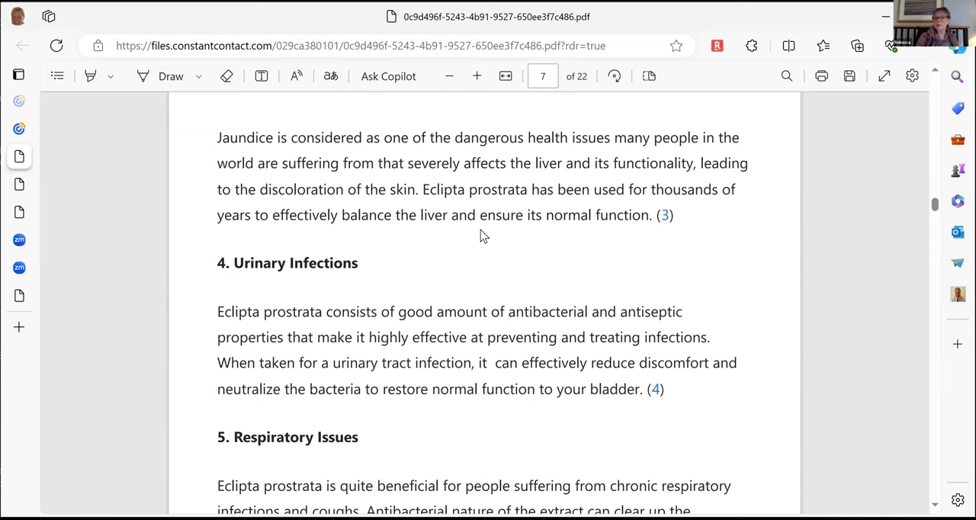
mouse_move(554, 312)
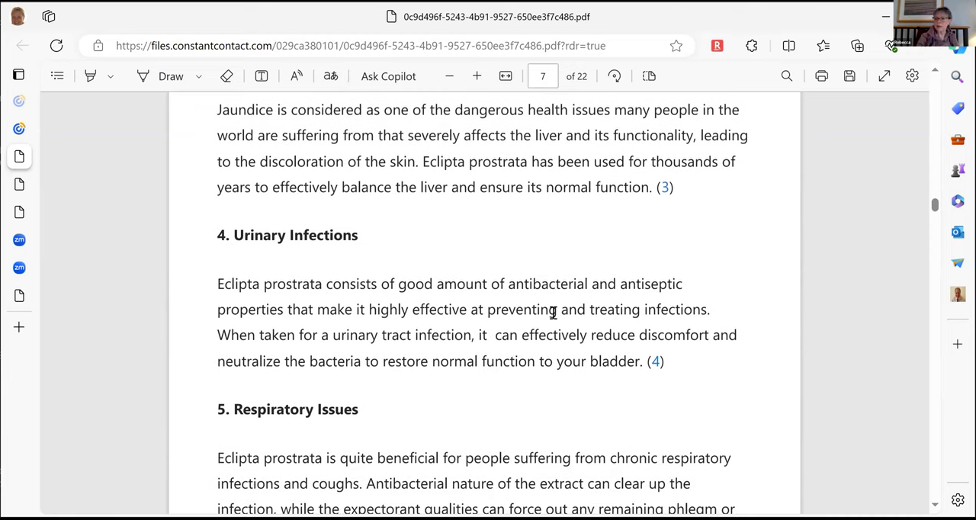
mouse_move(657, 192)
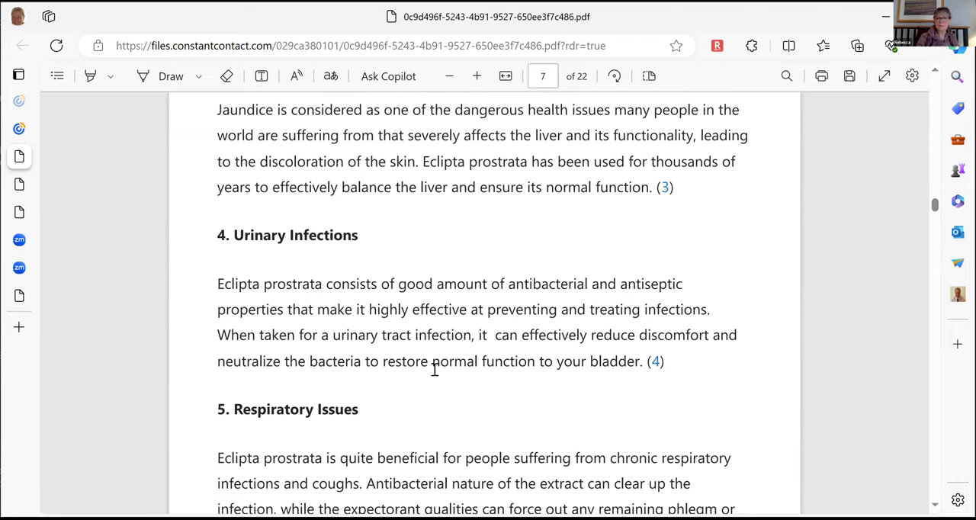
Bring section 5 Respiratory Issues and the start of section 6 Bowel Inflammation into view on page 7.
scroll("down", 3)
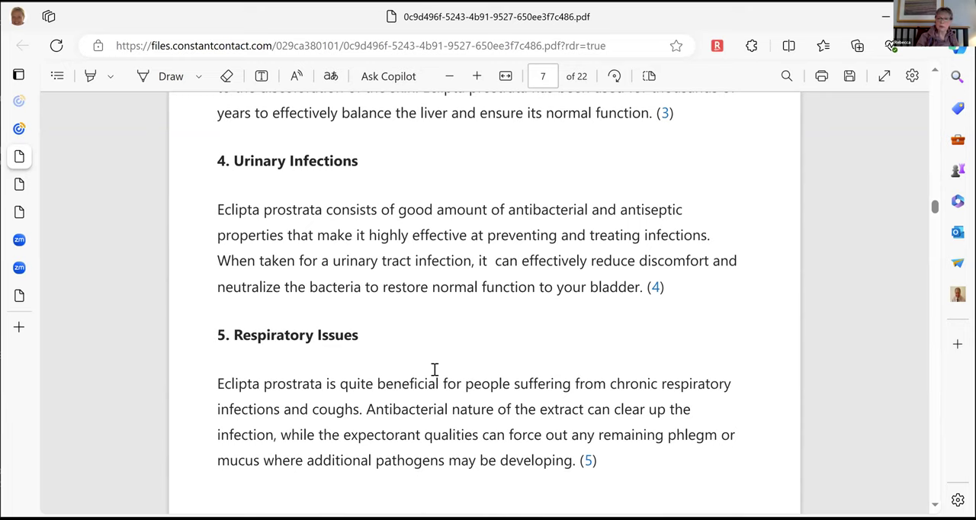
scroll("down", 3)
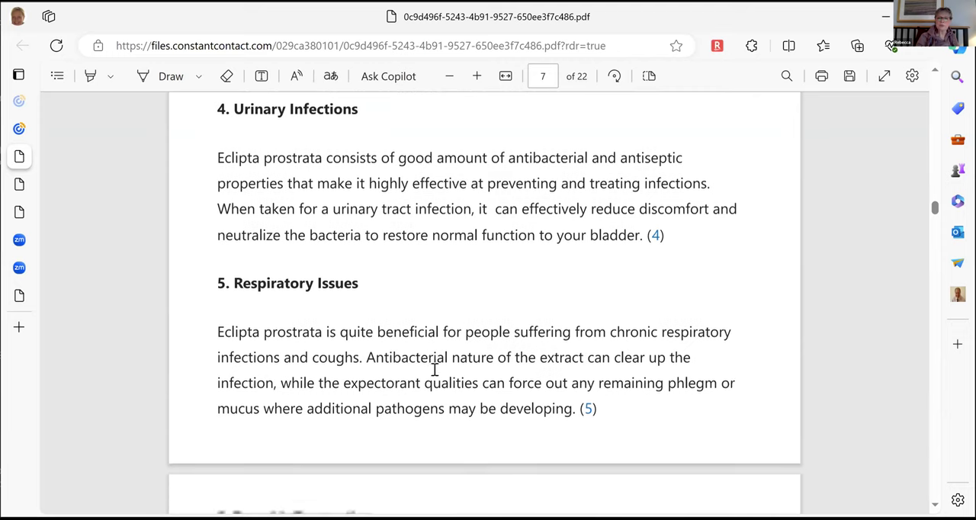
scroll("down", 3)
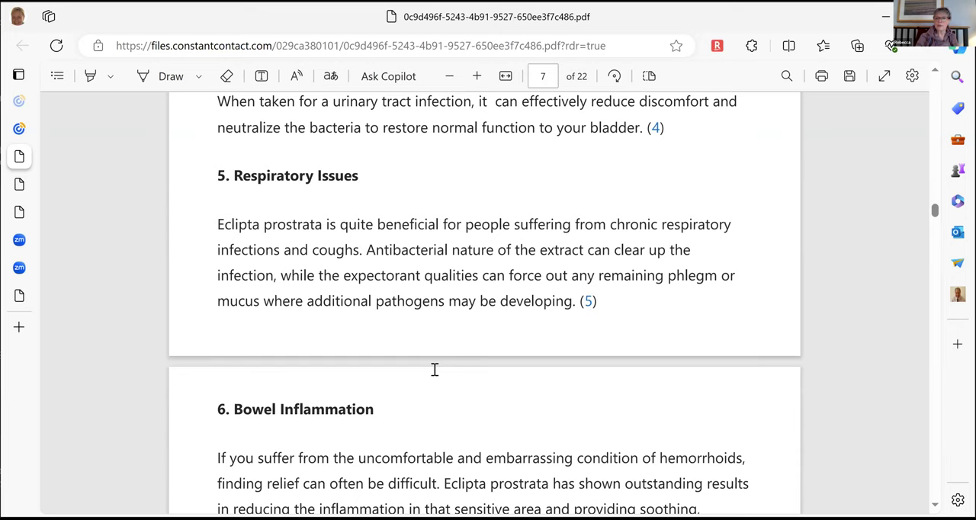
scroll("down", 3)
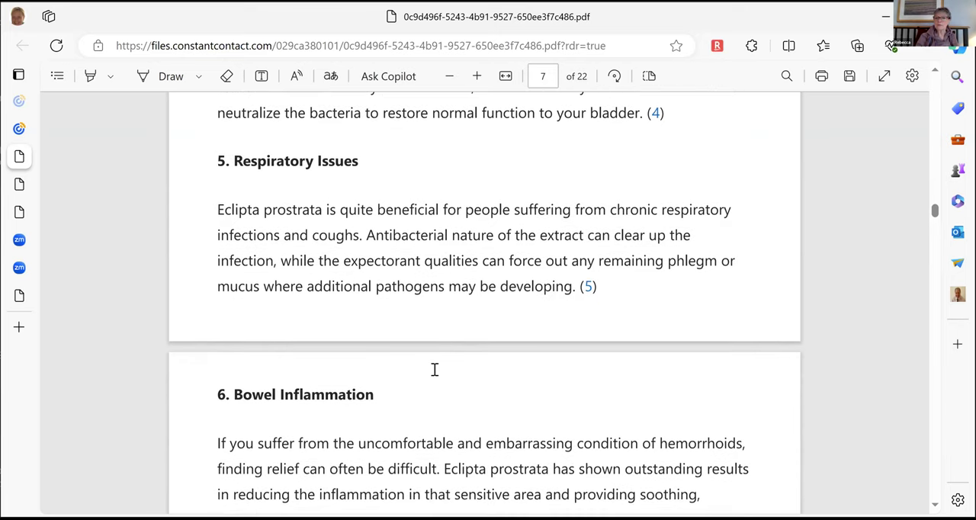
scroll("up", 3)
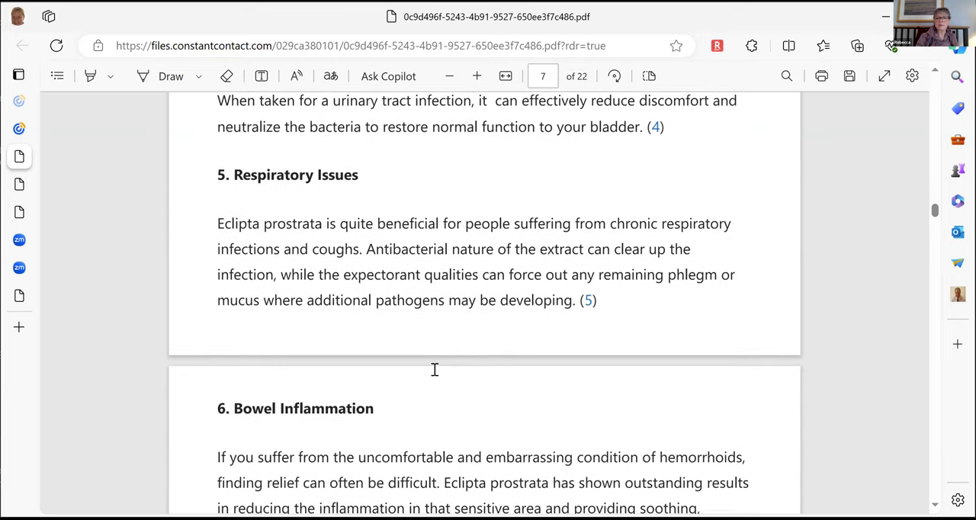
scroll("down", 3)
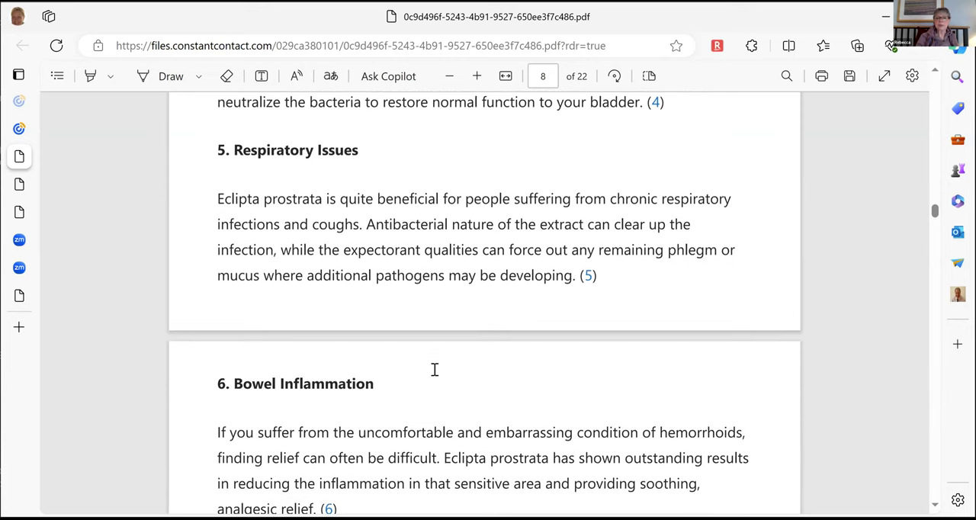
scroll("up", 3)
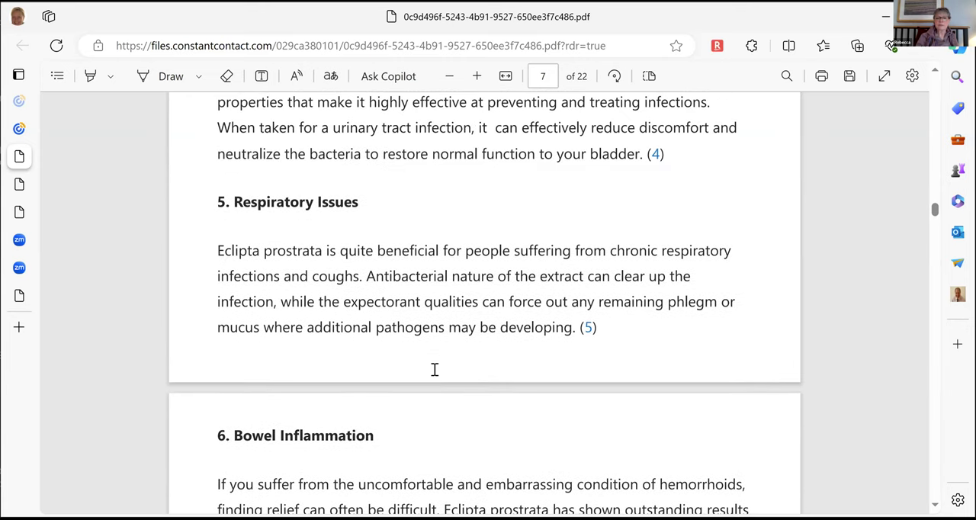
mouse_move(399, 305)
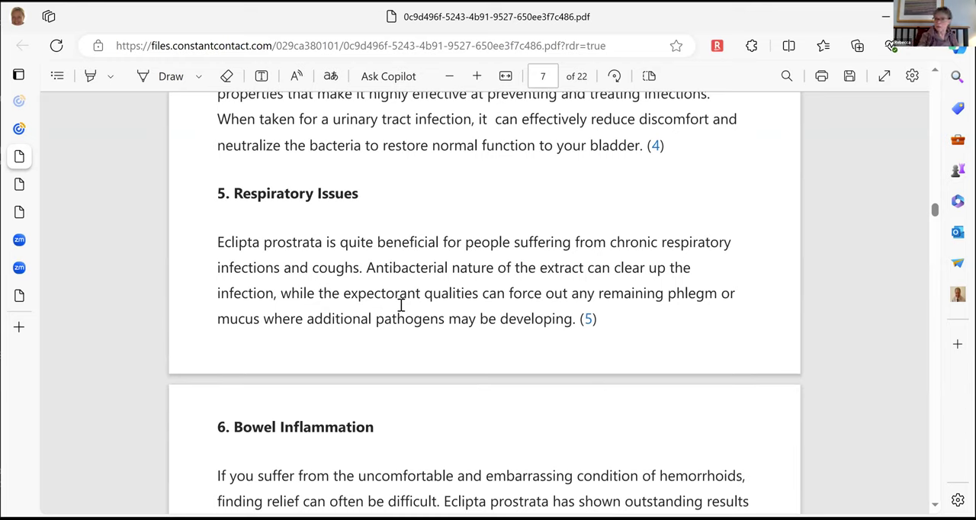
Read through the Bowel Inflammation and Hair Health uses on page 8, rechecking earlier lines.
scroll("down", 3)
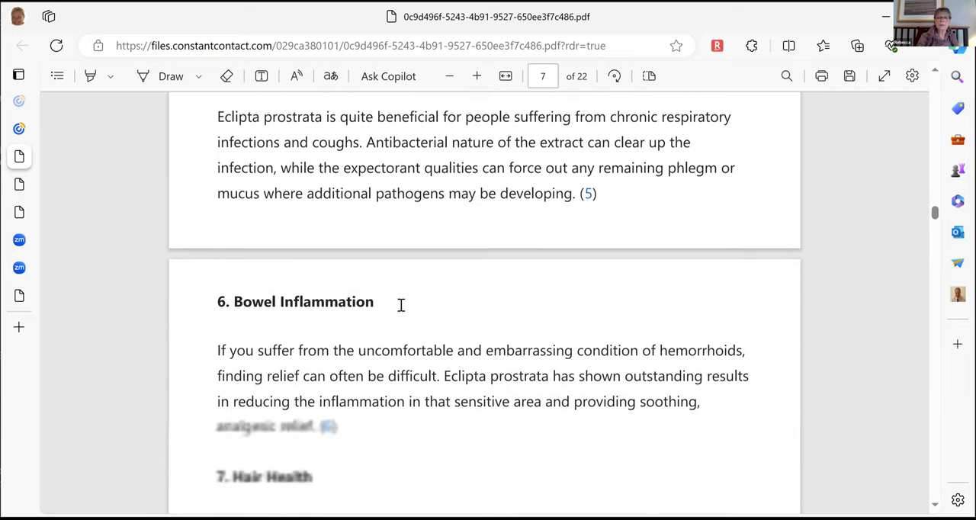
scroll("down", 3)
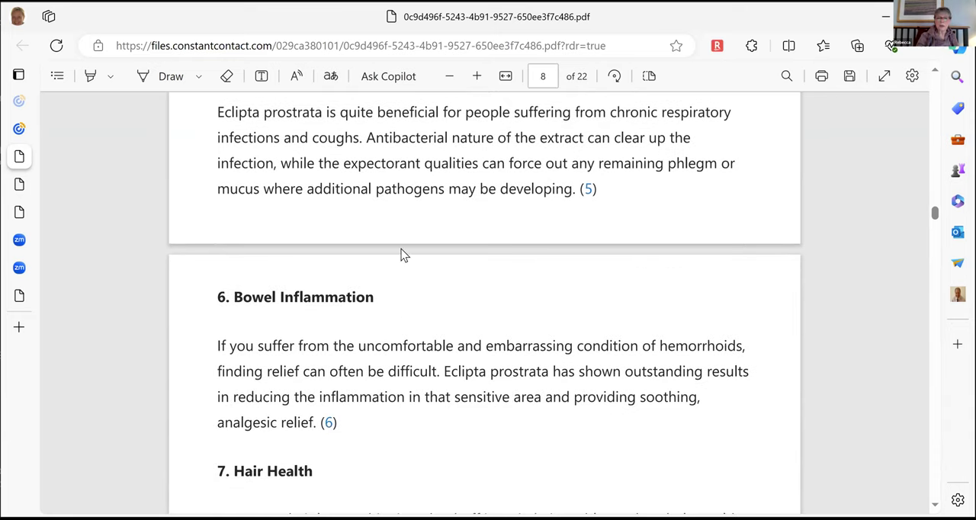
scroll("down", 3)
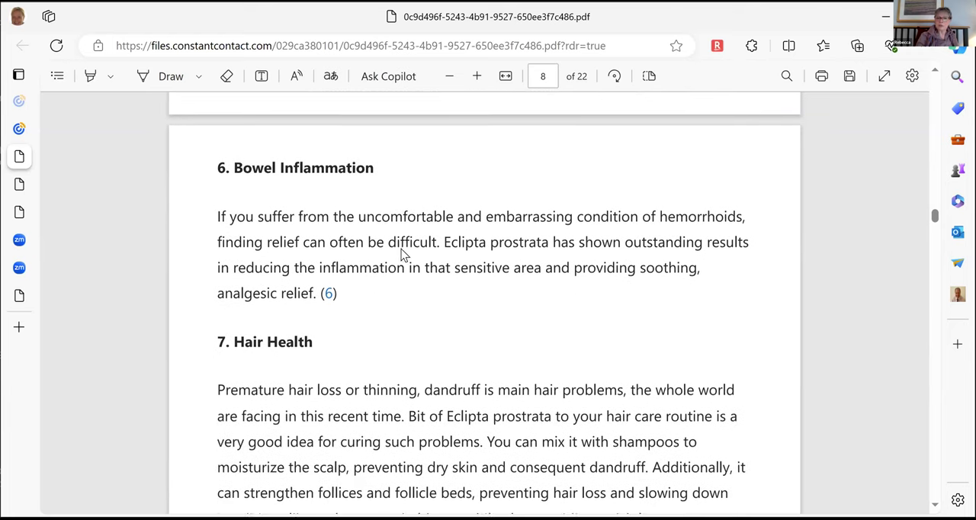
scroll("down", 3)
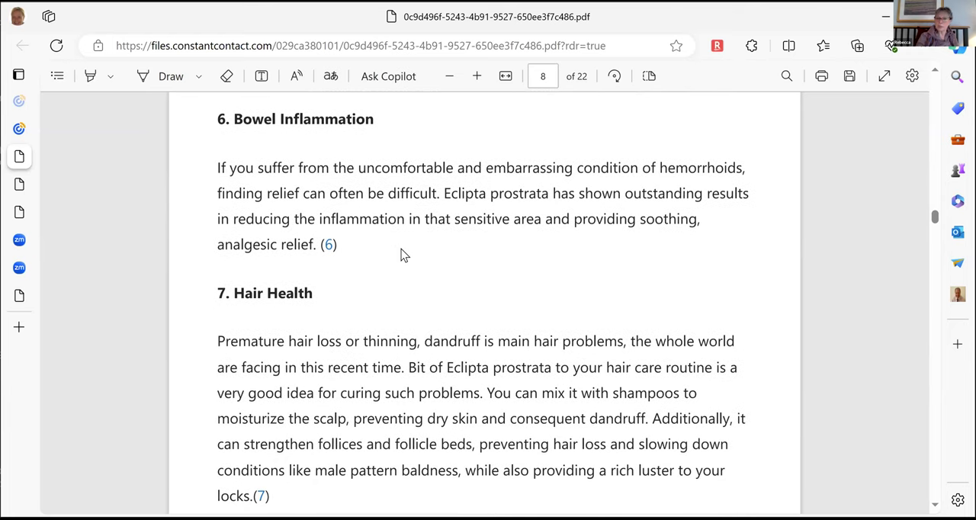
scroll("up", 3)
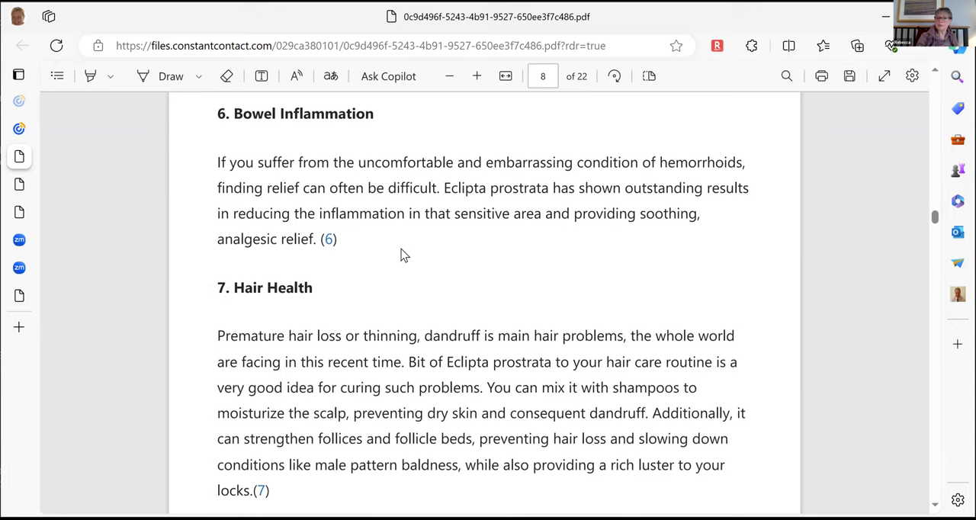
scroll("up", 3)
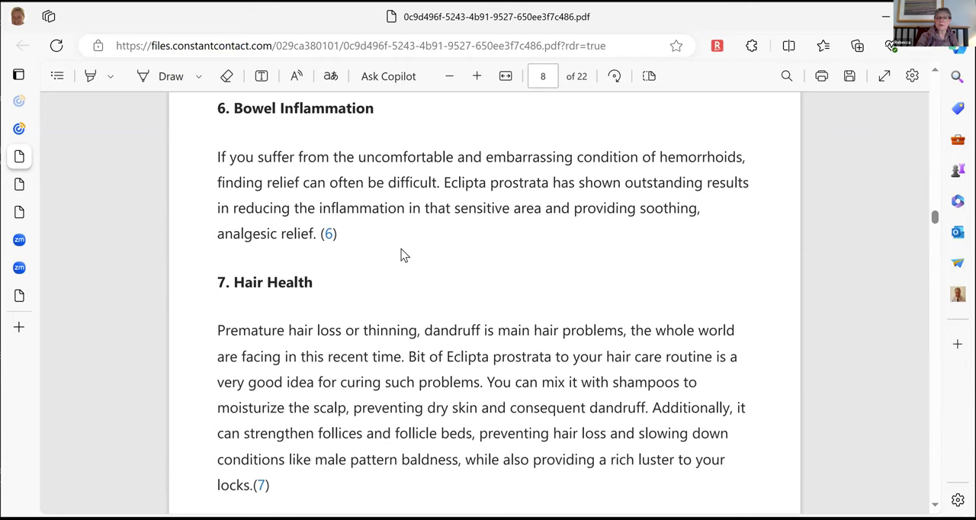
scroll("up", 3)
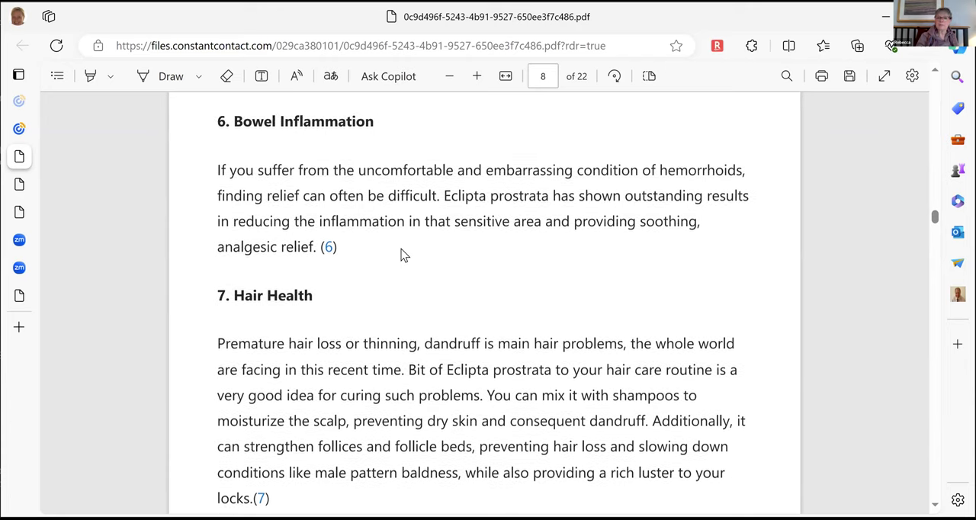
Continue to section 8 Eye Health and the Anaemia heading on page 8.
scroll("down", 3)
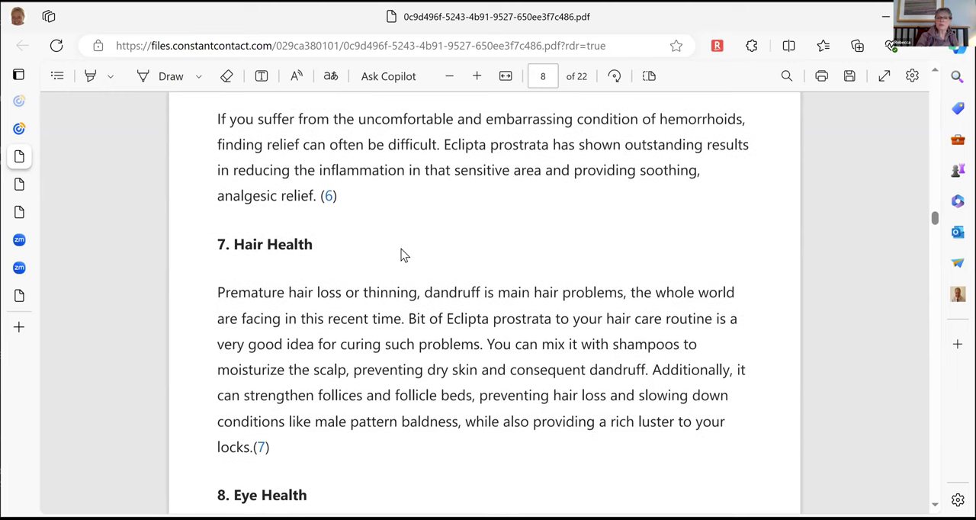
scroll("down", 3)
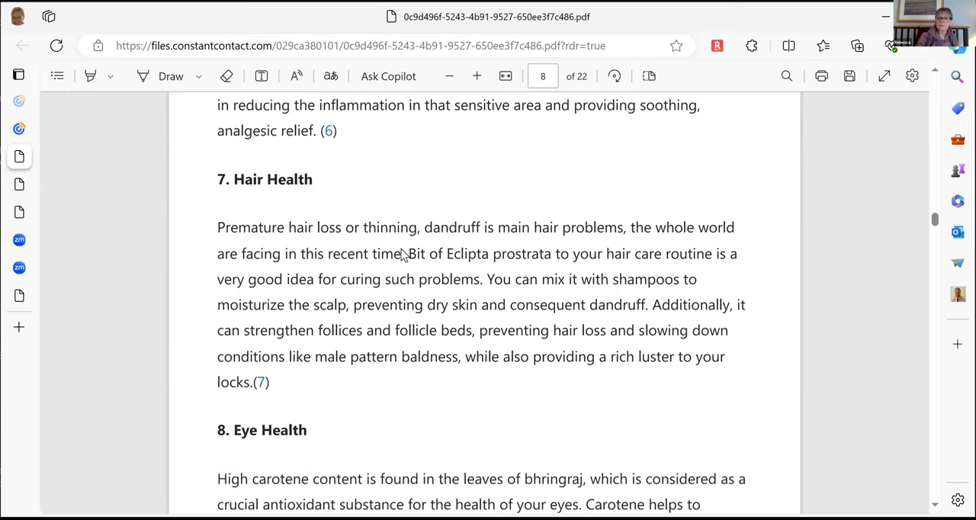
scroll("down", 3)
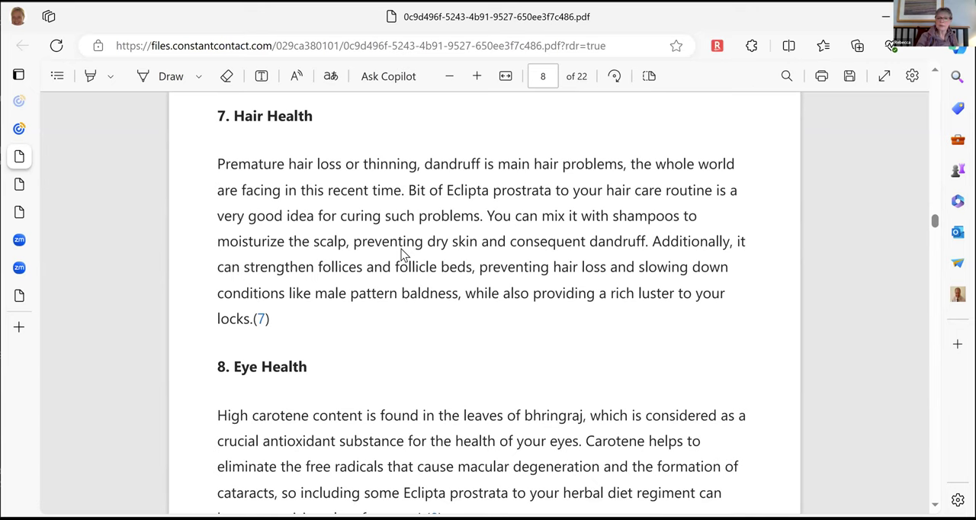
scroll("down", 3)
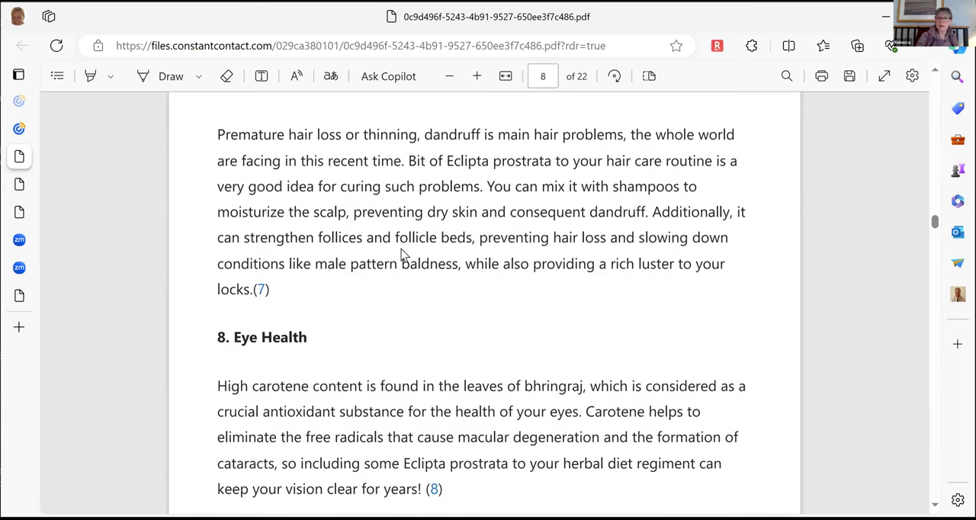
scroll("up", 3)
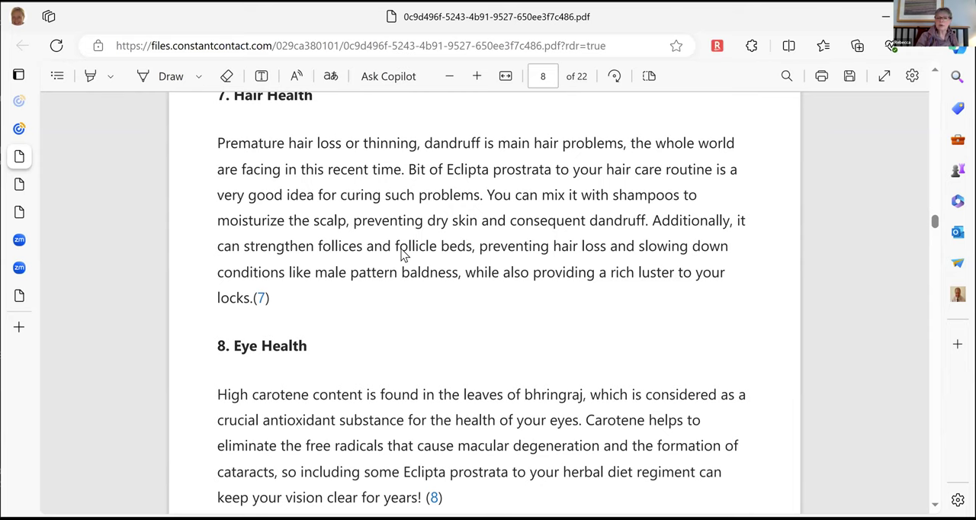
scroll("up", 3)
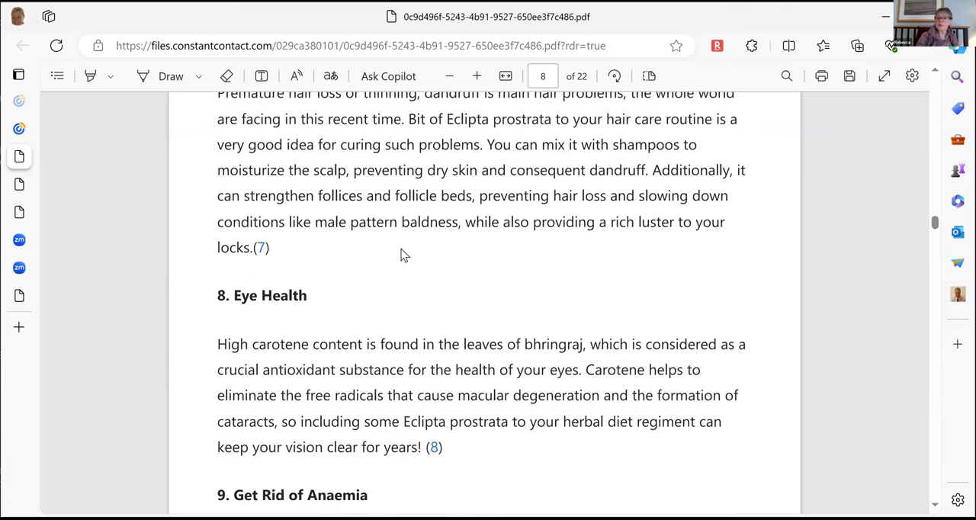
Scroll down past the Tooth ache, Soft Skin and Baldness remedies toward page 10.
scroll("down", 3)
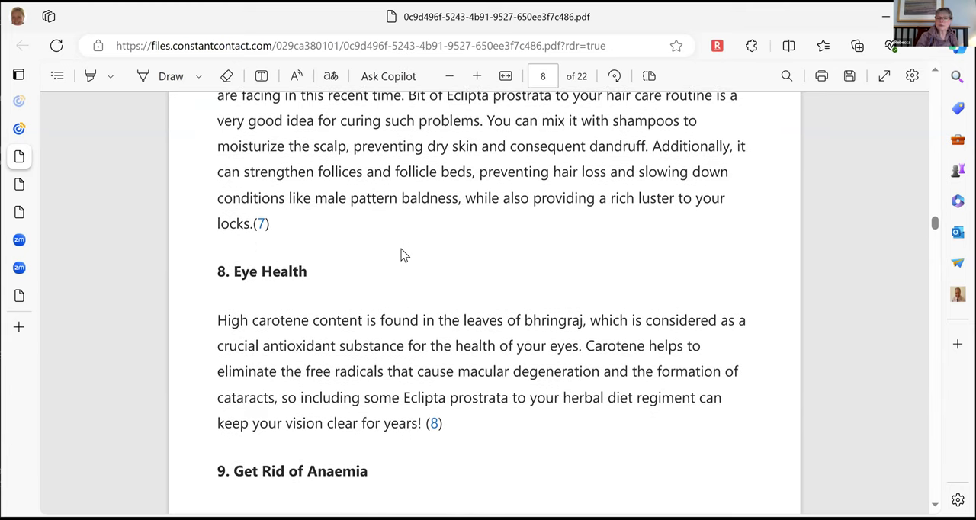
scroll("down", 3)
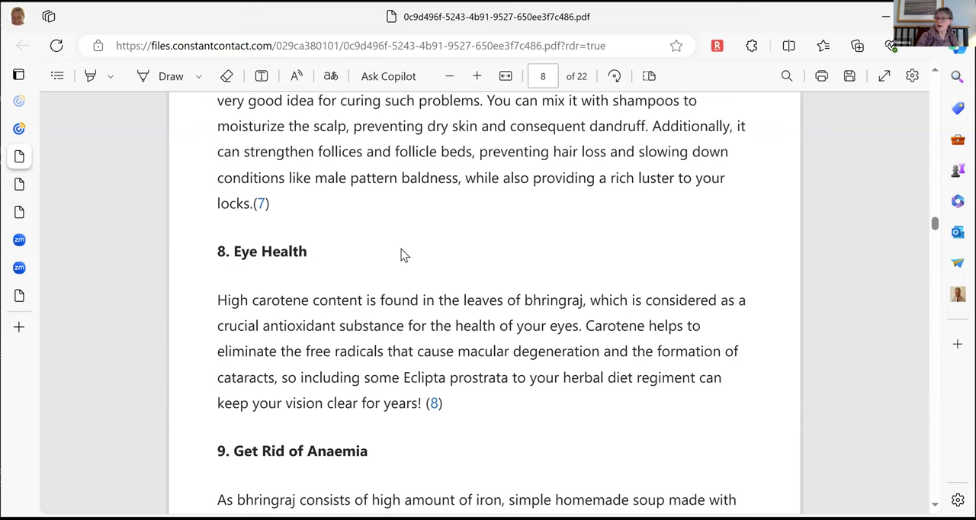
scroll("down", 3)
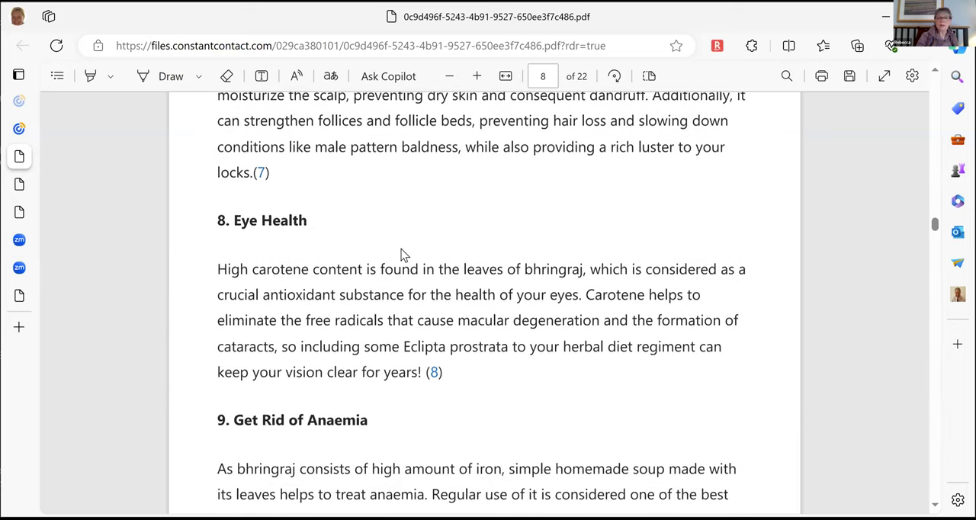
scroll("down", 3)
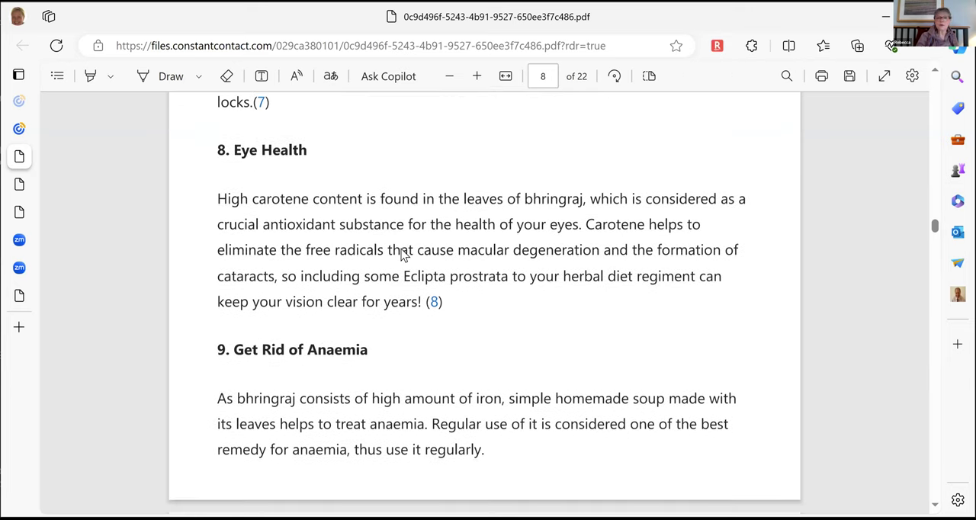
scroll("down", 3)
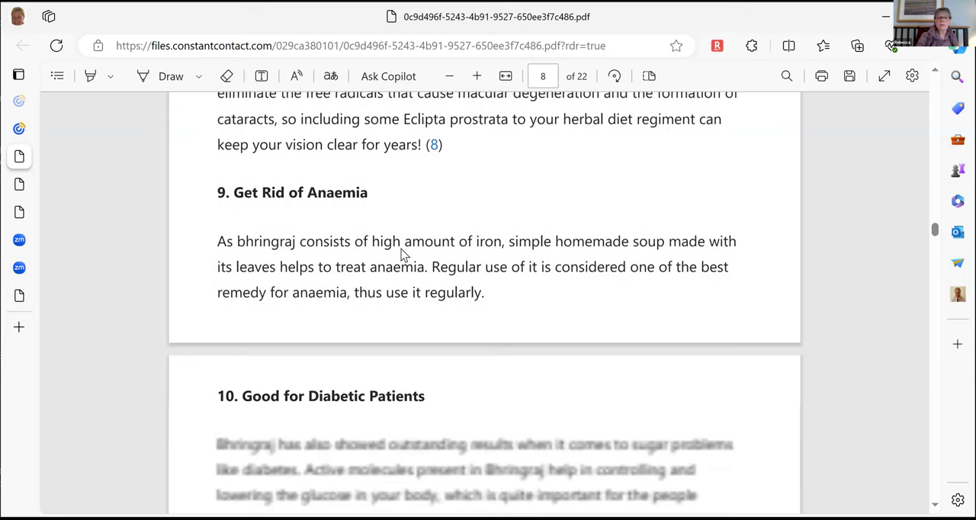
scroll("down", 3)
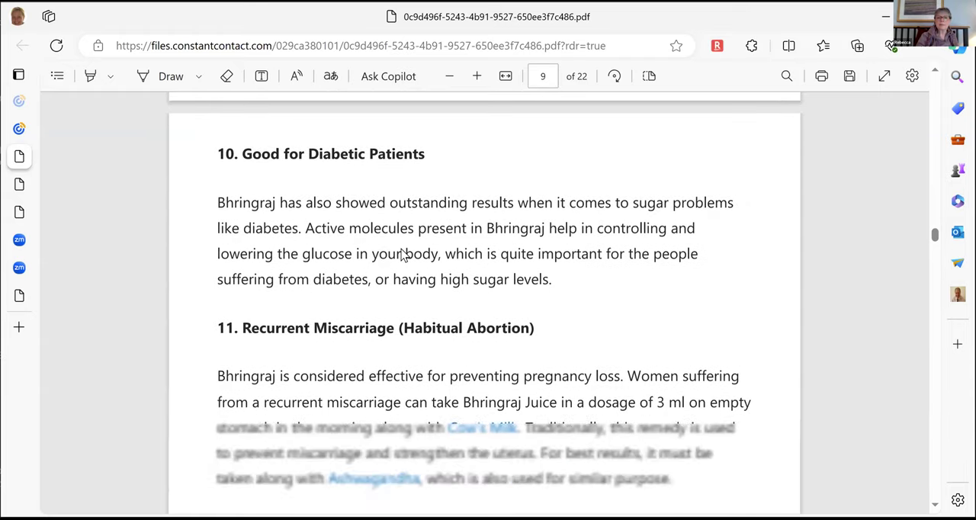
scroll("down", 3)
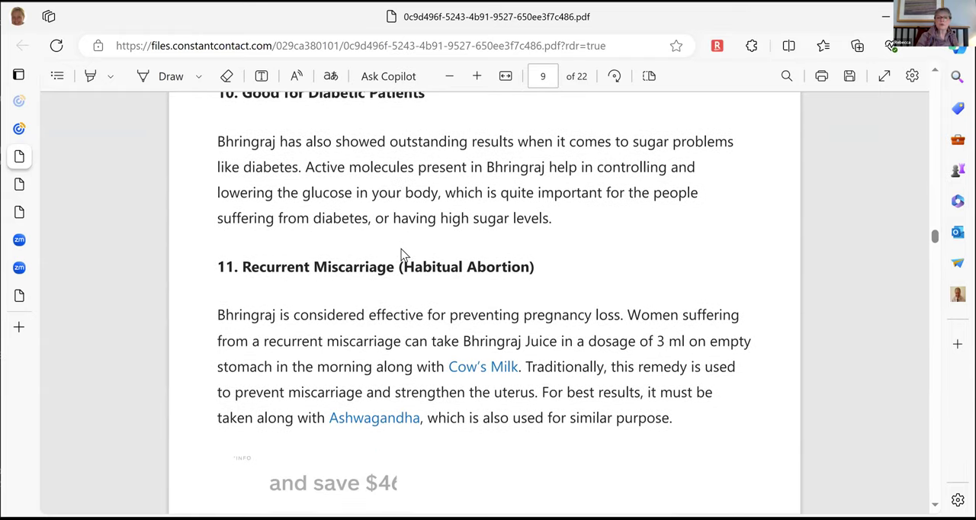
scroll("down", 3)
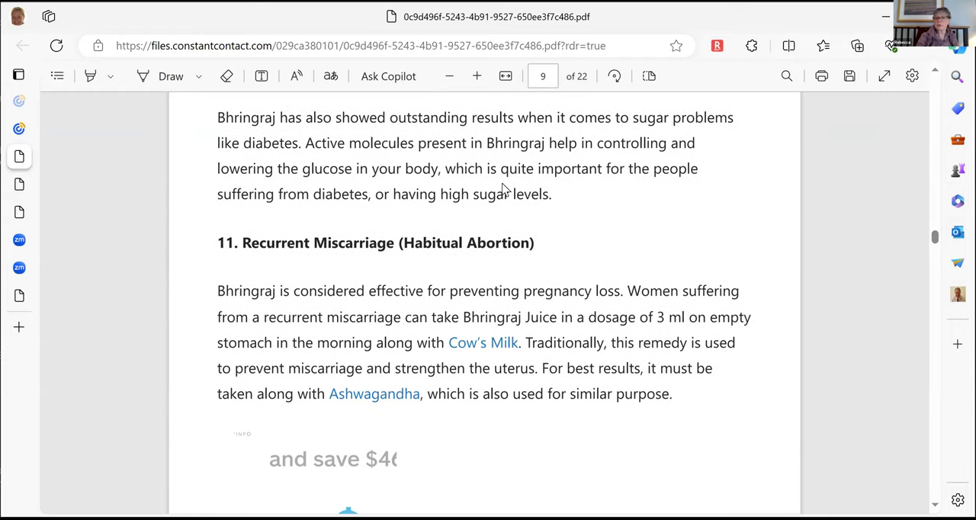
scroll("down", 3)
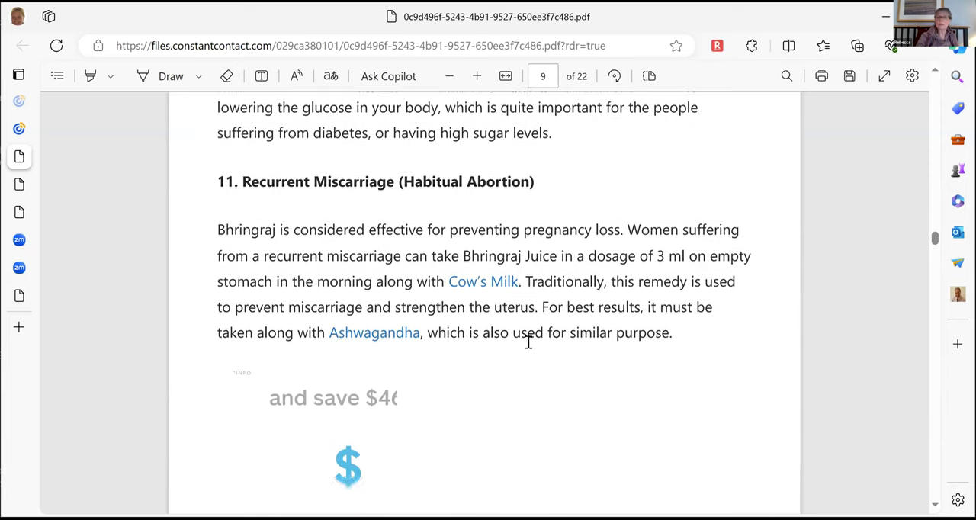
scroll("down", 3)
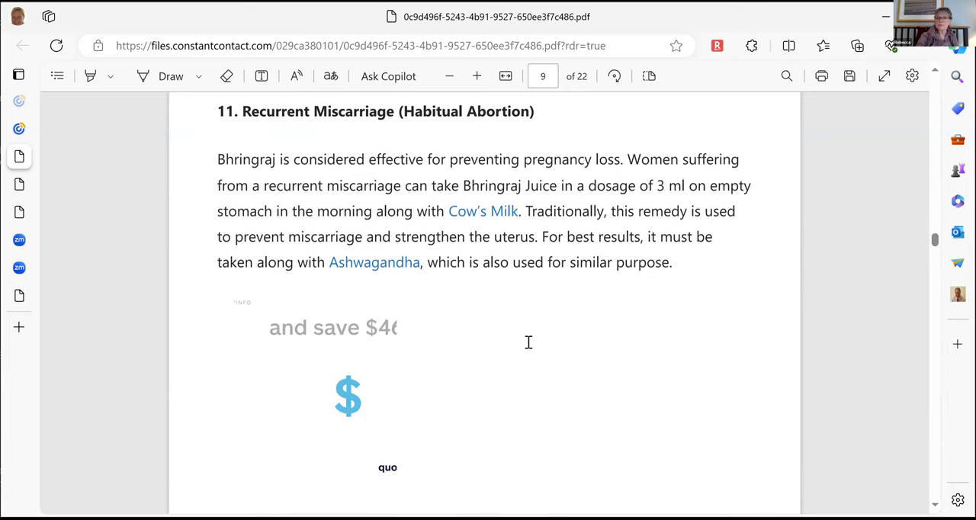
scroll("down", 3)
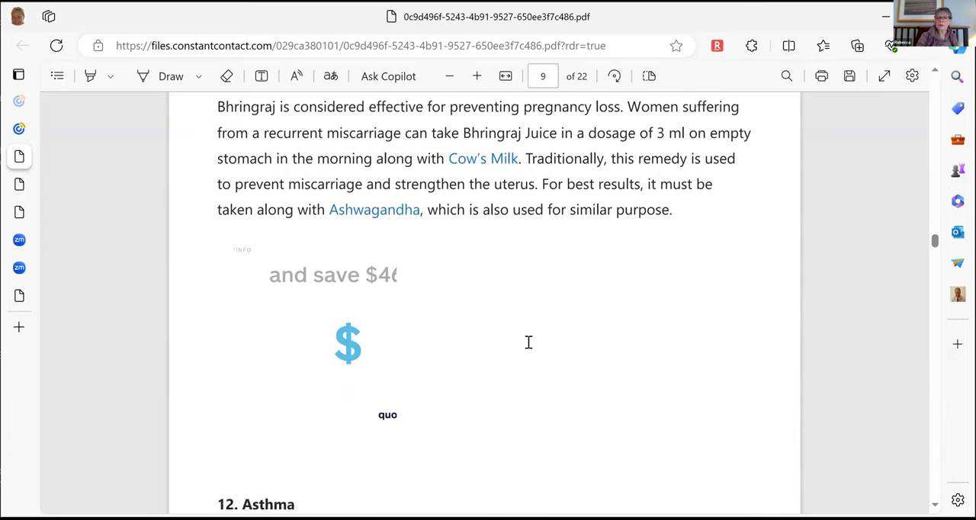
scroll("down", 3)
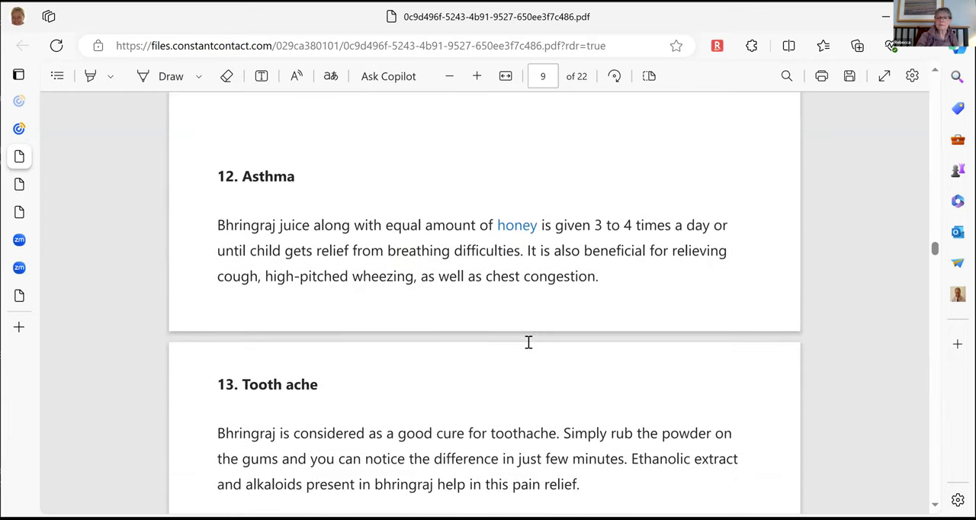
scroll("down", 3)
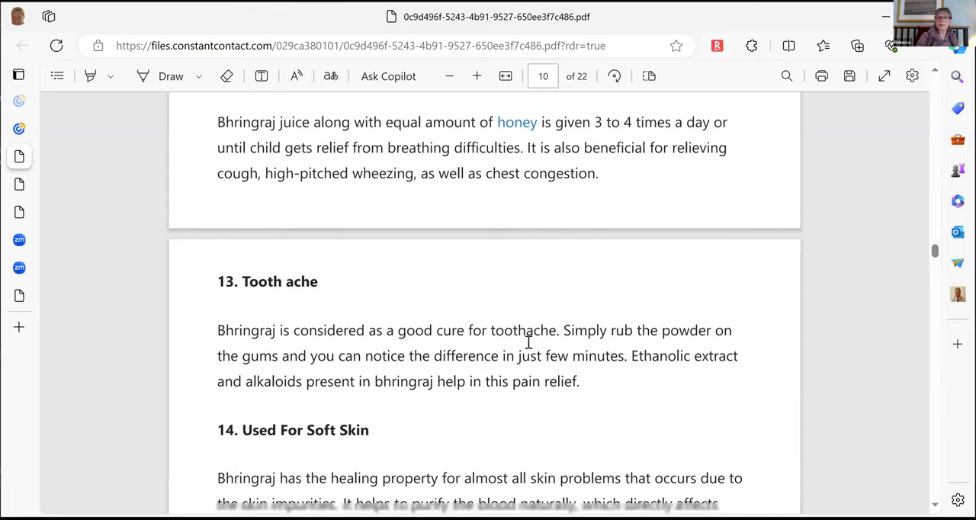
scroll("down", 3)
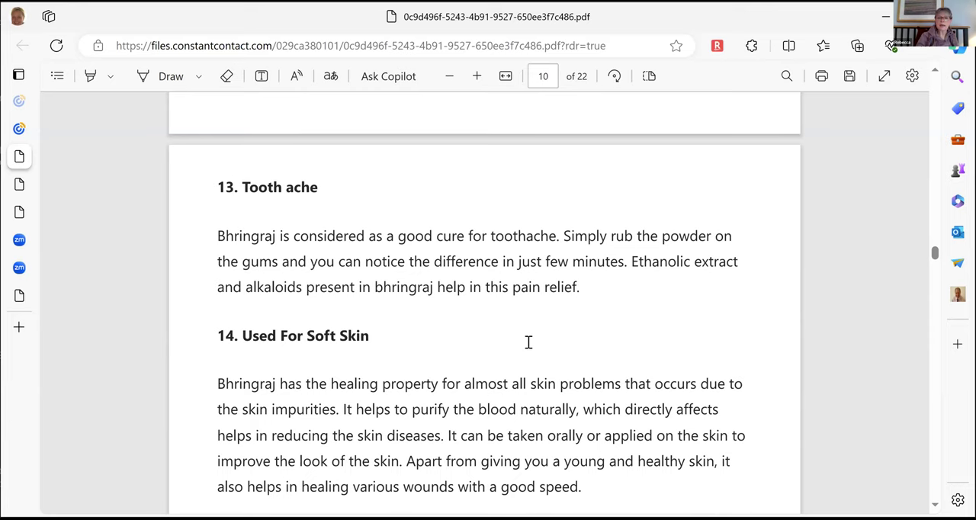
Finish item 16 Sinus Infection, reaching the 'Traditional uses and benefits of False daisy' heading on page 11.
scroll("up", 3)
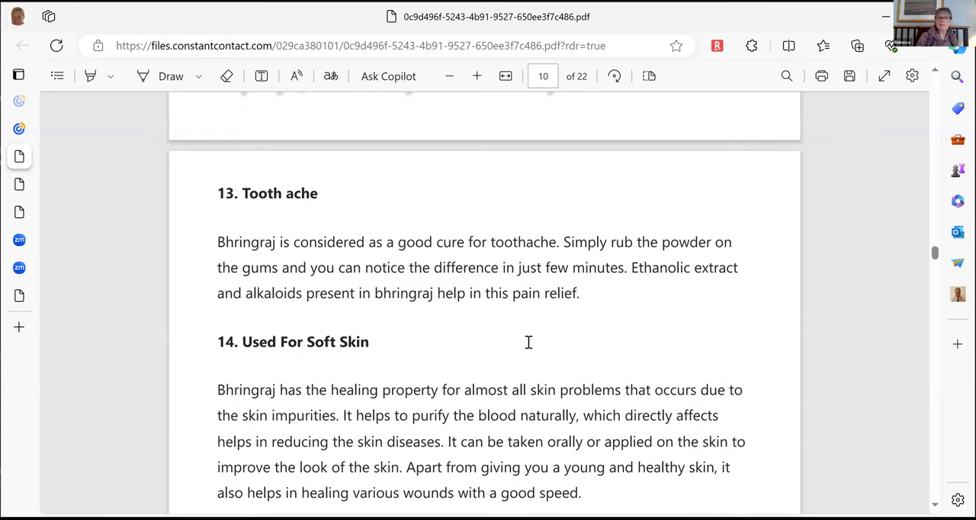
scroll("up", 3)
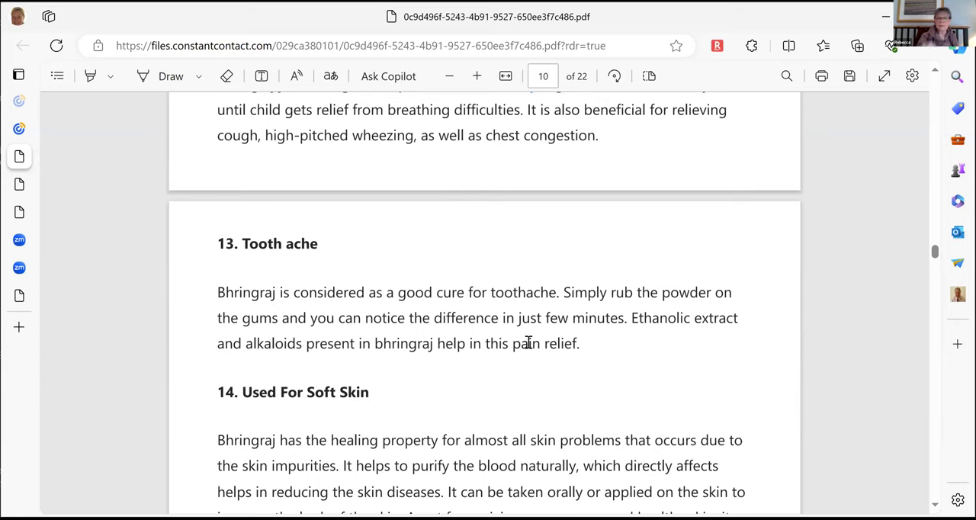
scroll("down", 3)
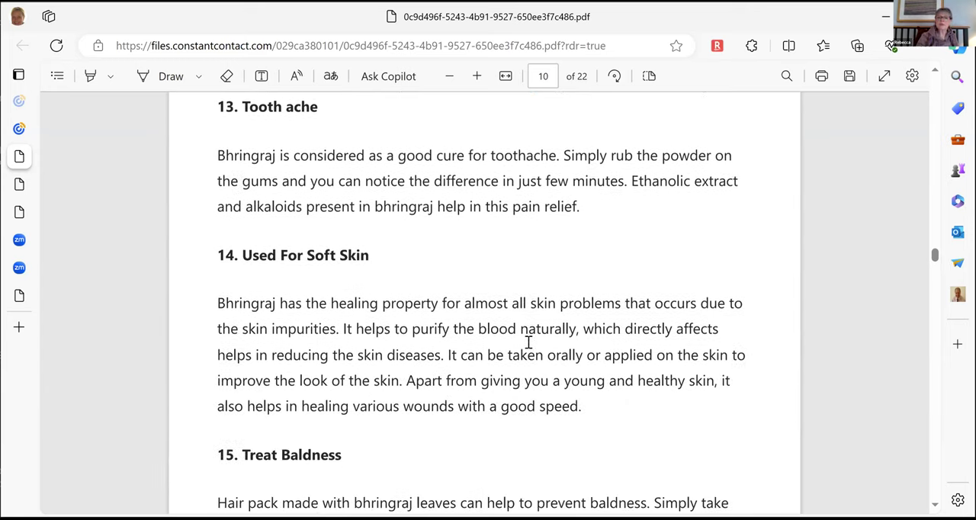
scroll("down", 3)
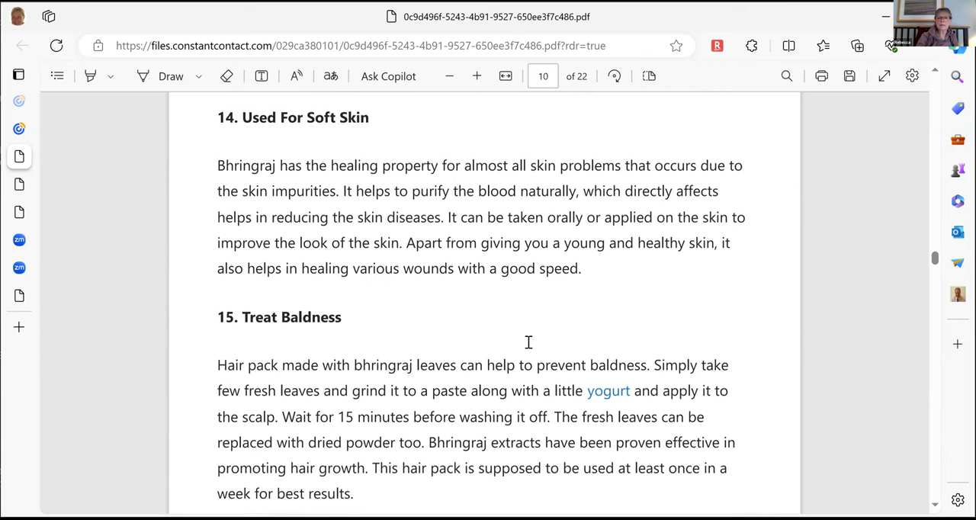
scroll("up", 3)
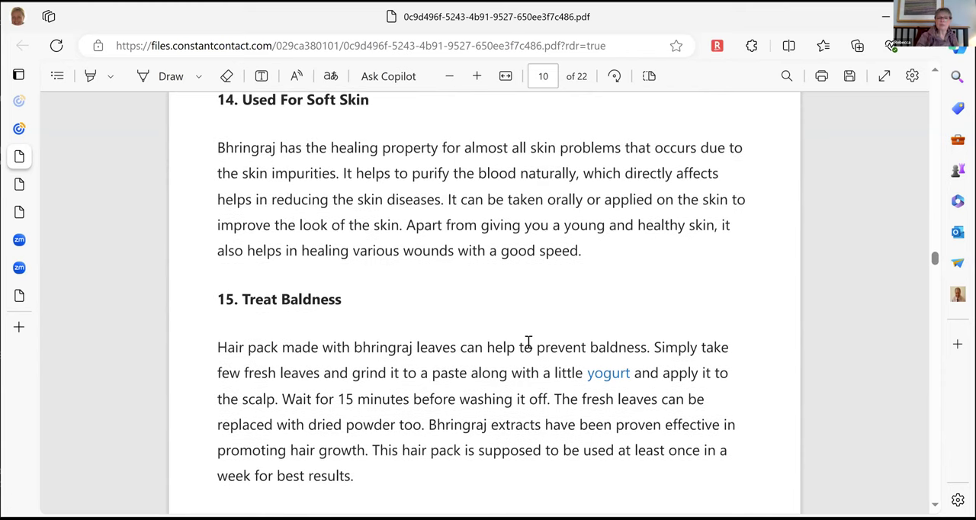
scroll("down", 3)
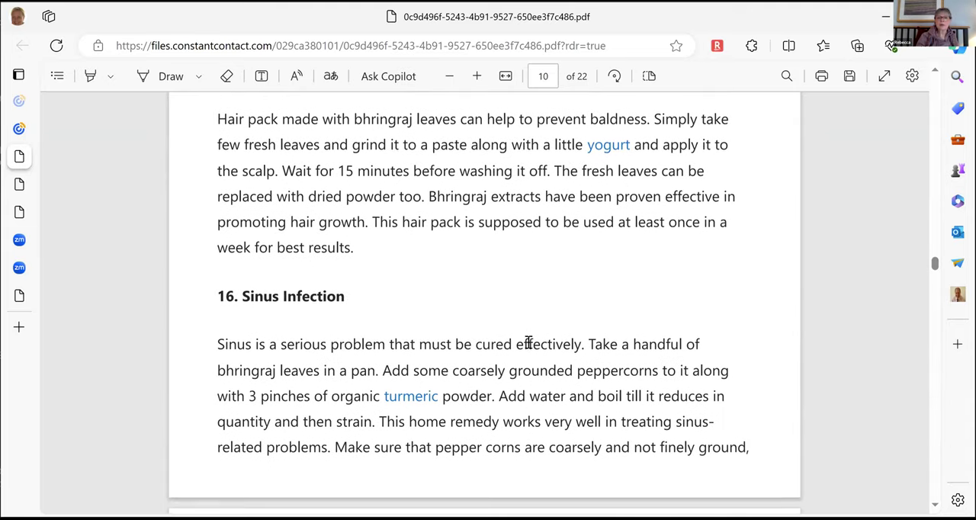
scroll("down", 3)
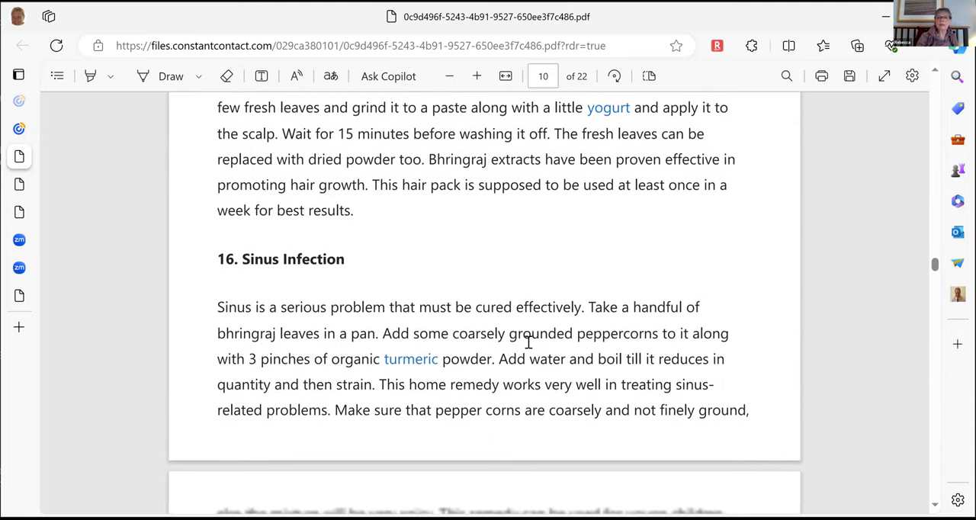
scroll("up", 3)
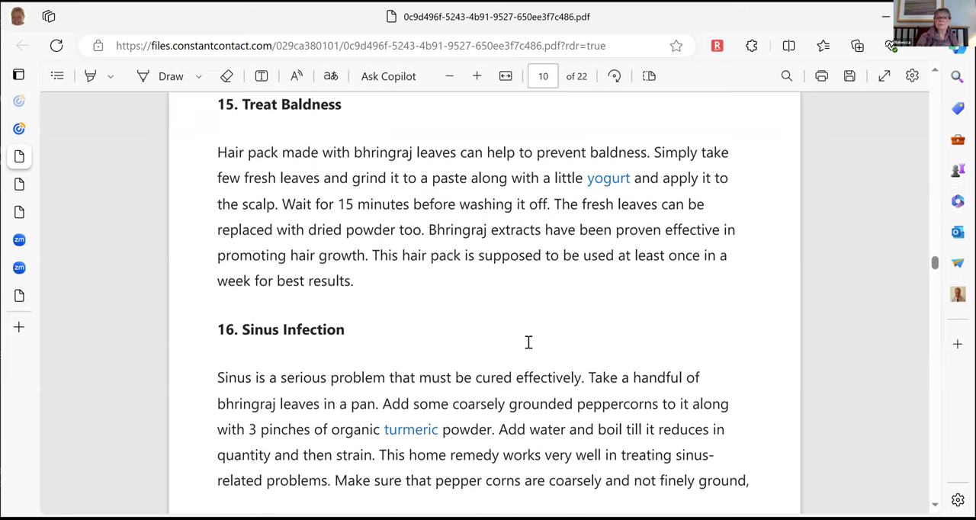
scroll("down", 3)
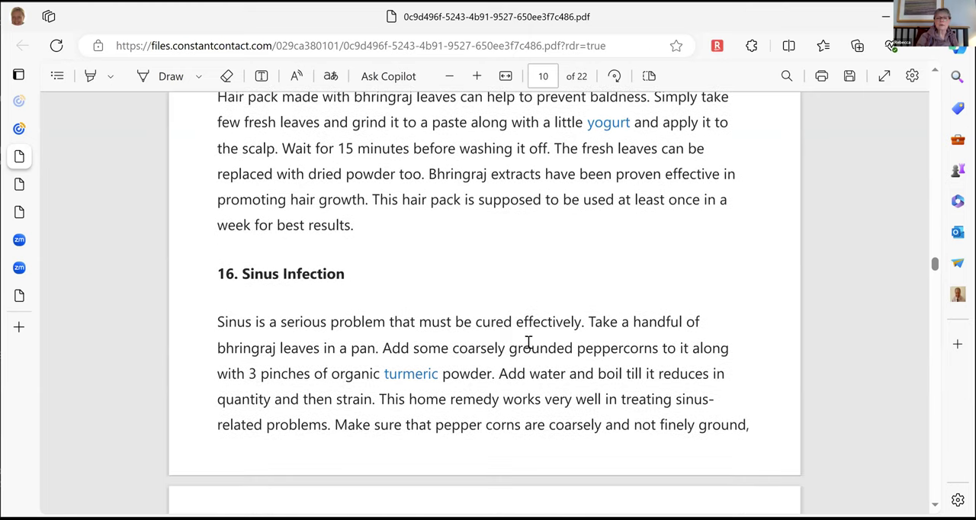
scroll("down", 3)
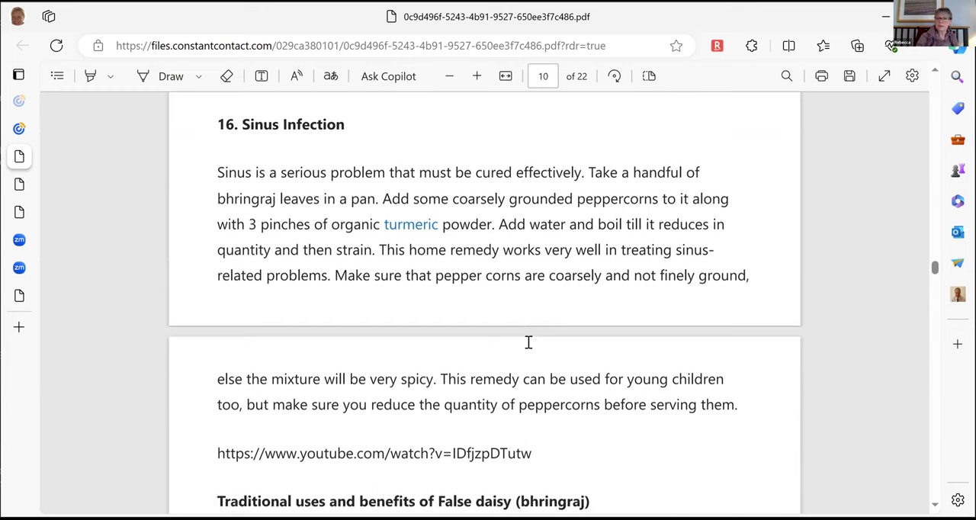
Scroll through the bulleted traditional uses list on pages 11–13 to the hepatitis decoction use.
scroll("down", 3)
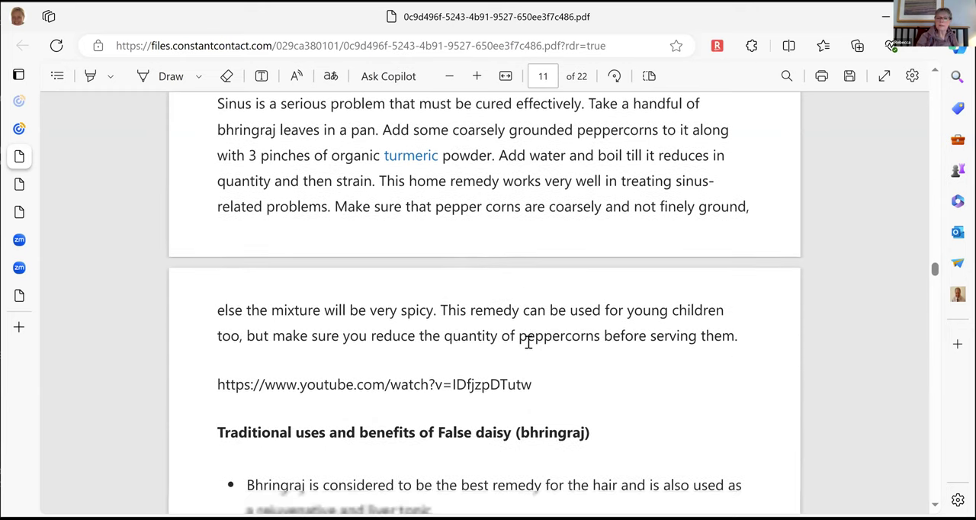
scroll("down", 3)
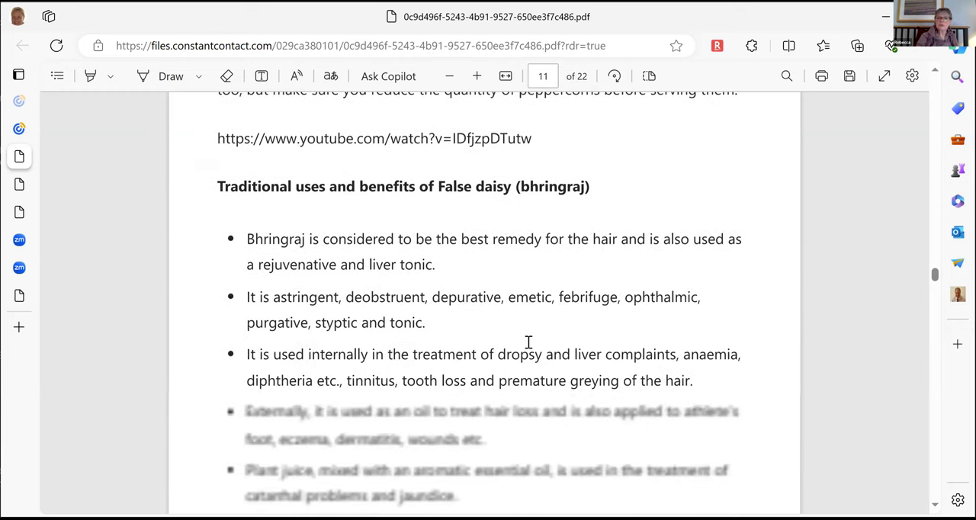
scroll("down", 3)
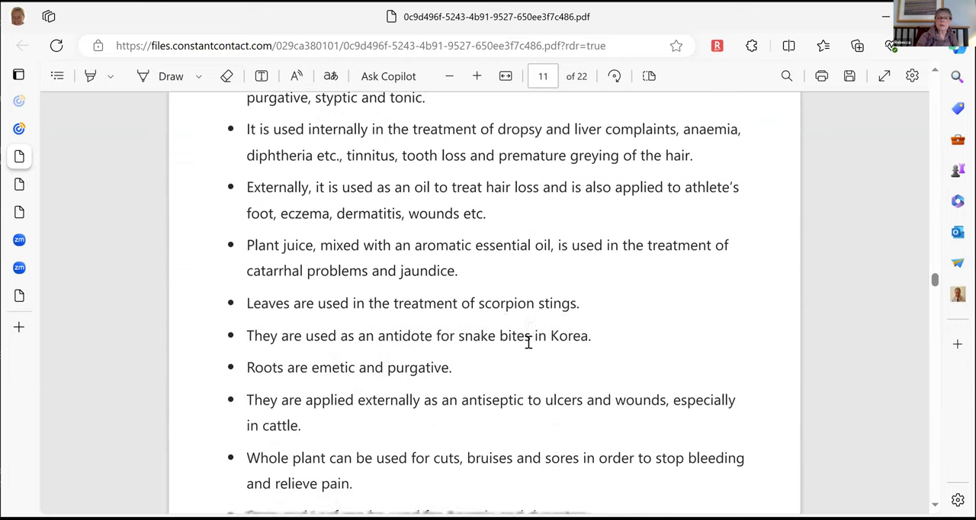
scroll("down", 3)
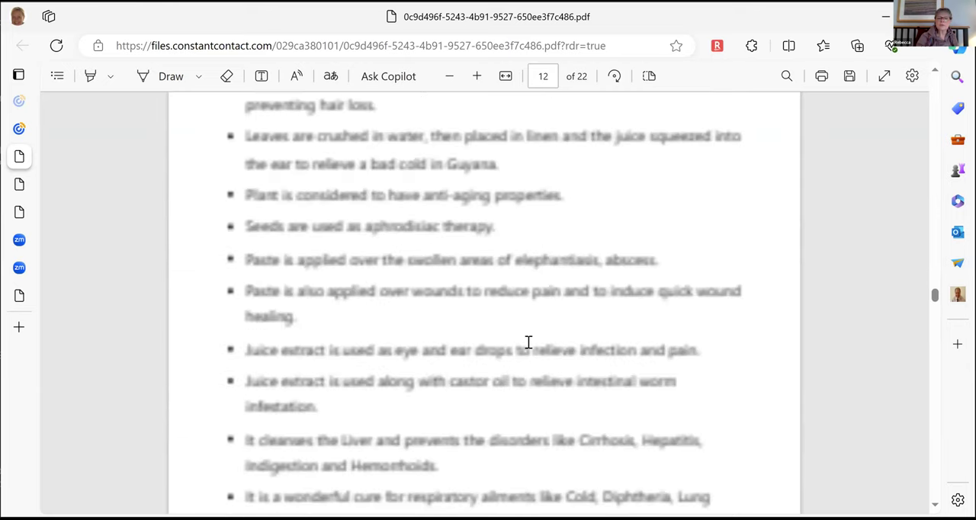
scroll("down", 3)
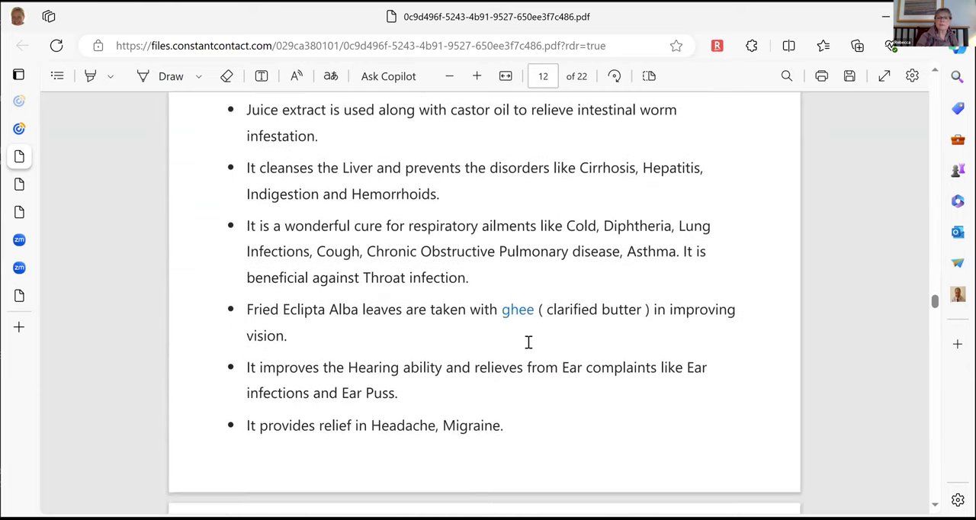
scroll("down", 3)
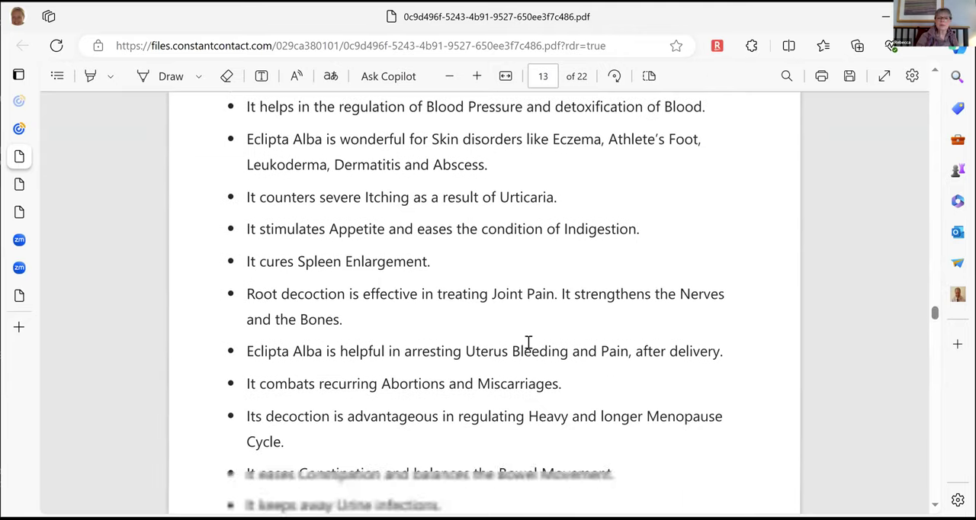
scroll("down", 3)
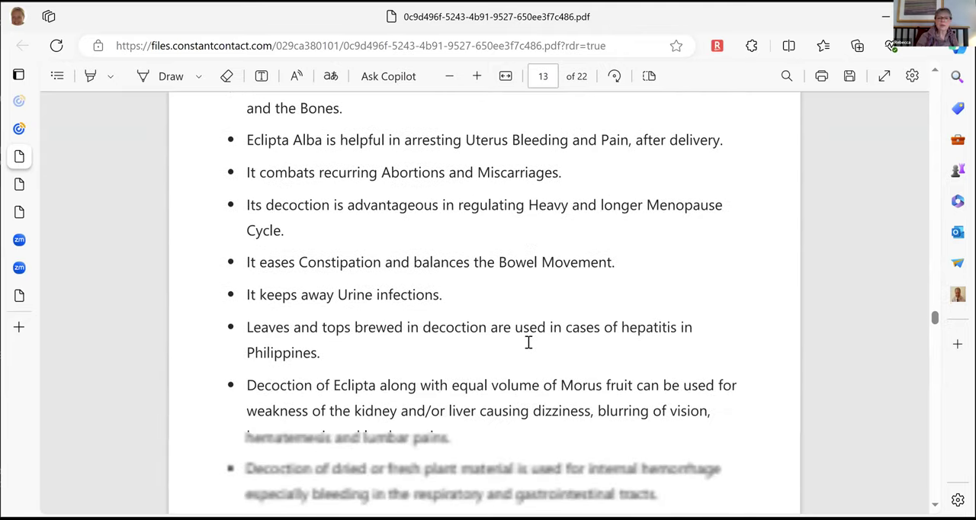
Read page 14's bhringraj remedy entries starting from Gray hair.
scroll("down", 3)
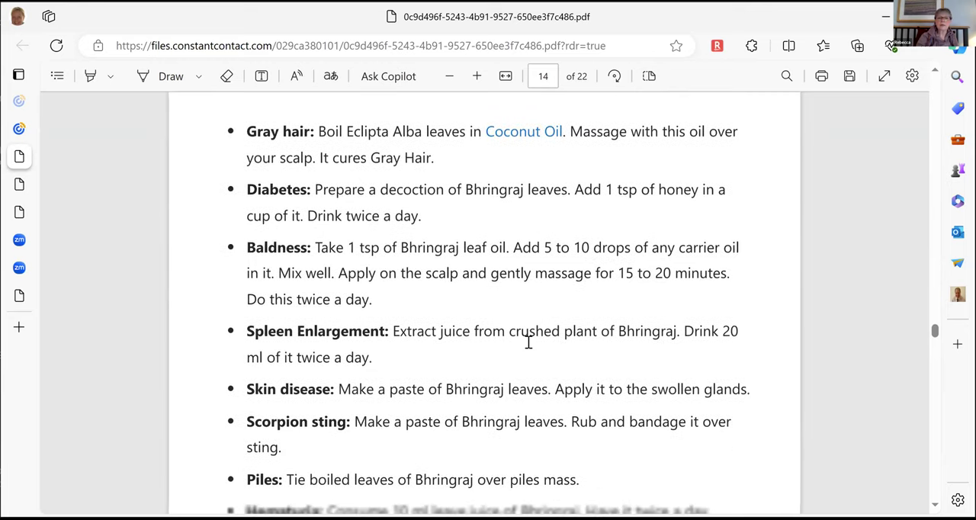
scroll("down", 3)
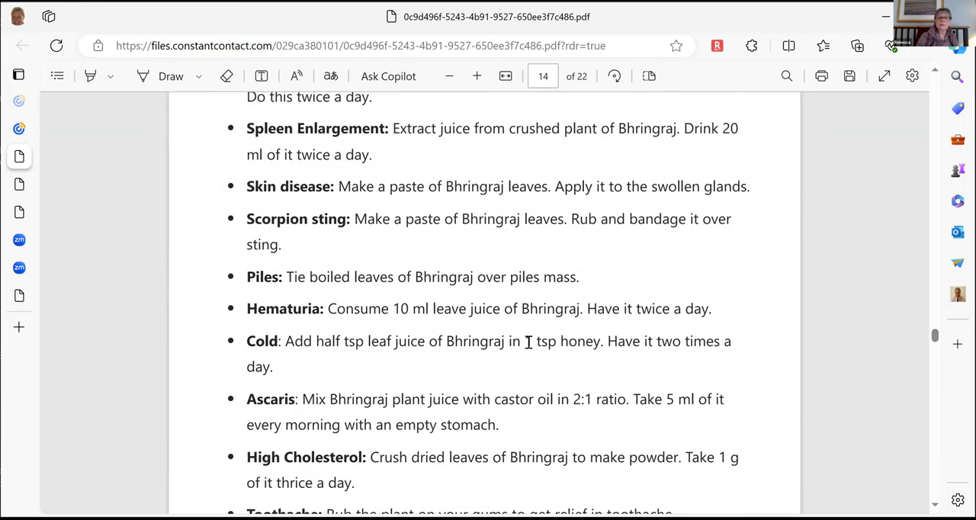
scroll("down", 3)
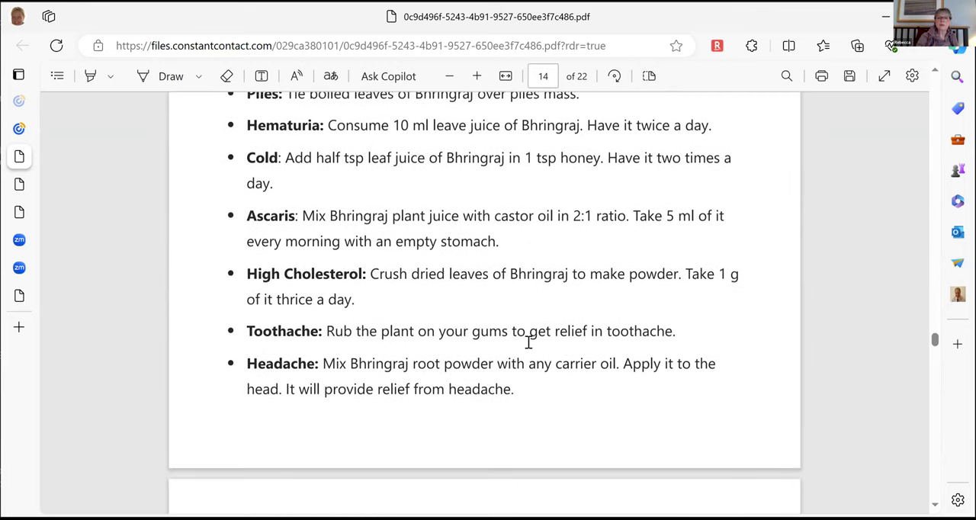
scroll("down", 3)
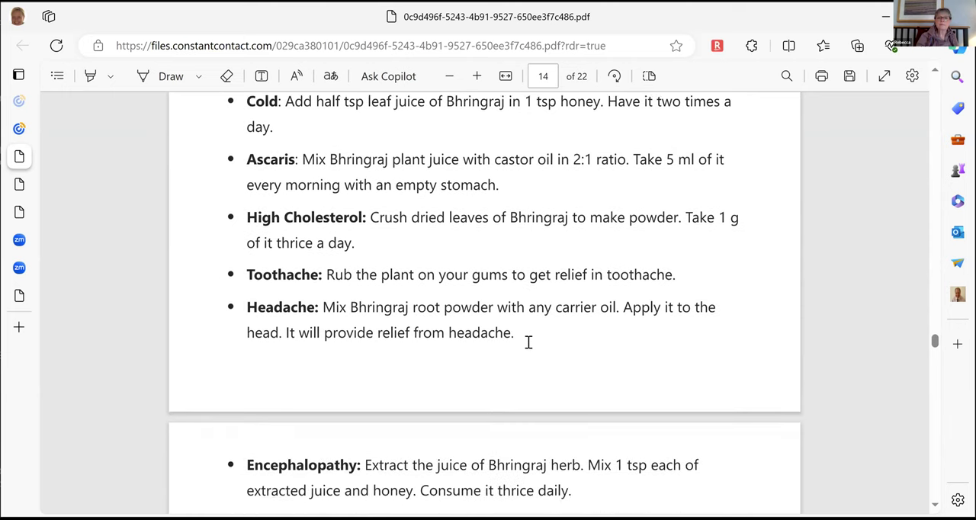
scroll("up", 3)
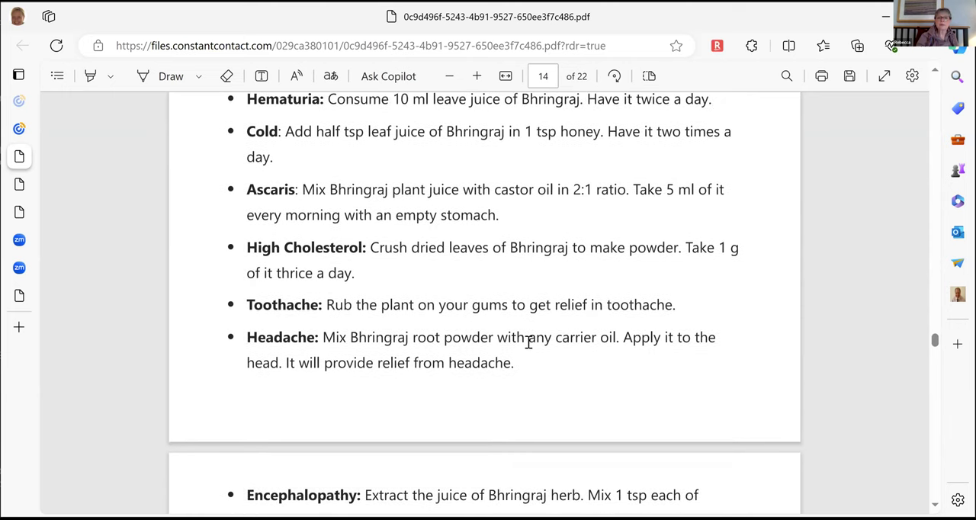
scroll("down", 3)
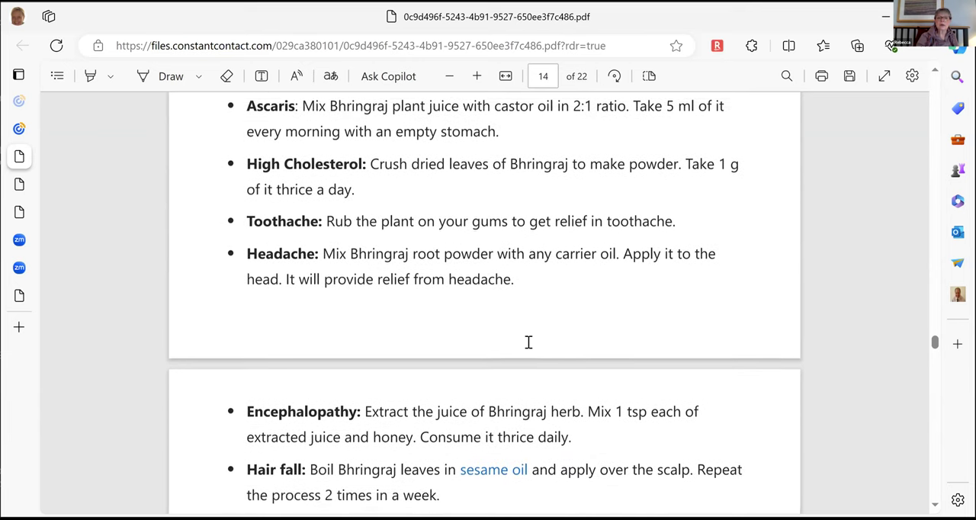
Continue through page 15's remedies from Encephalopathy to Nervine, reaching Liver Diseases.
scroll("down", 3)
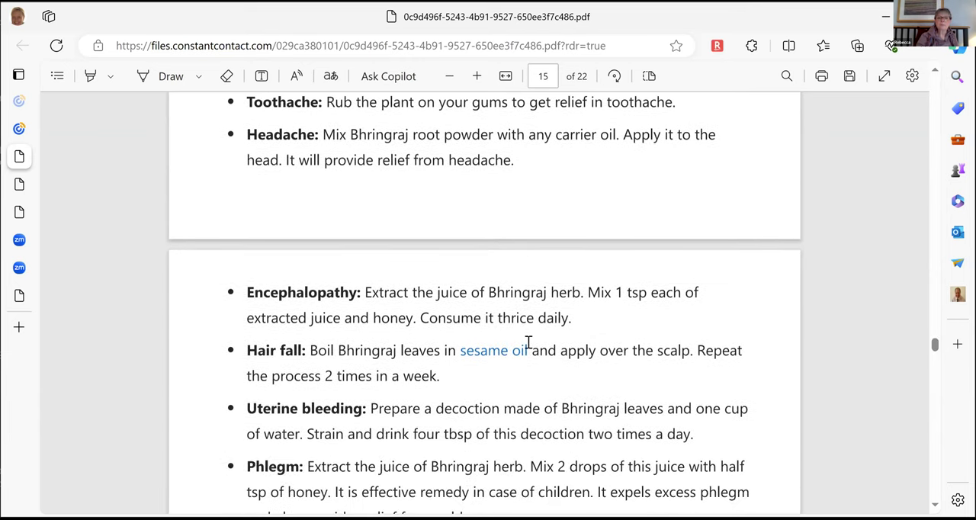
scroll("down", 3)
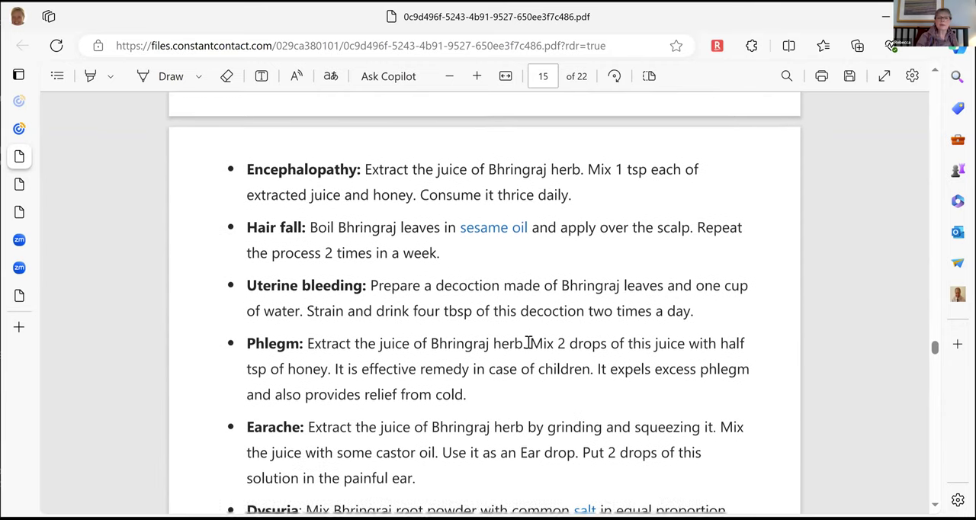
scroll("down", 3)
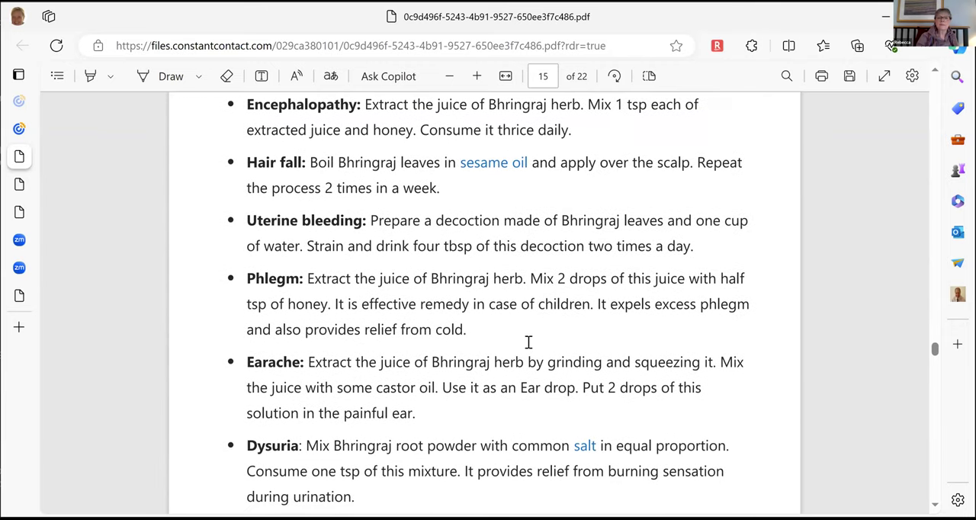
scroll("down", 3)
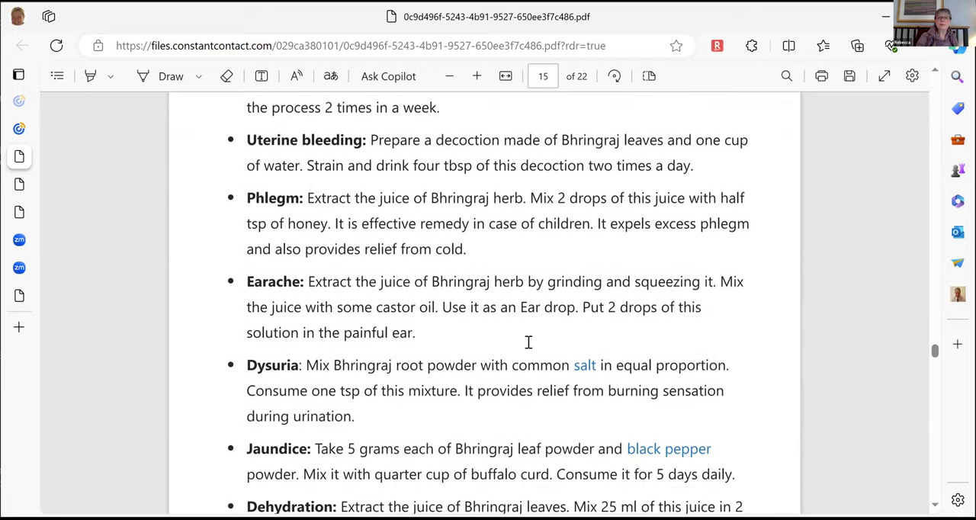
scroll("down", 3)
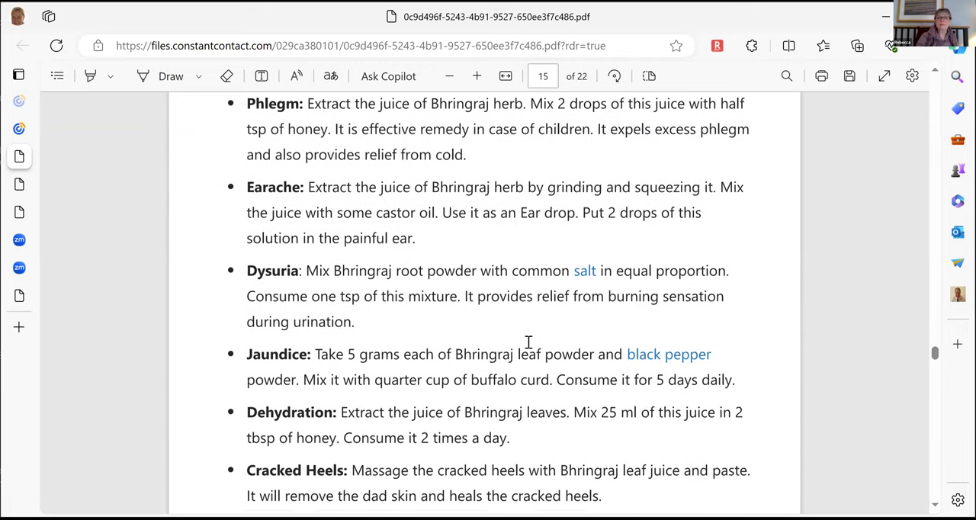
scroll("down", 3)
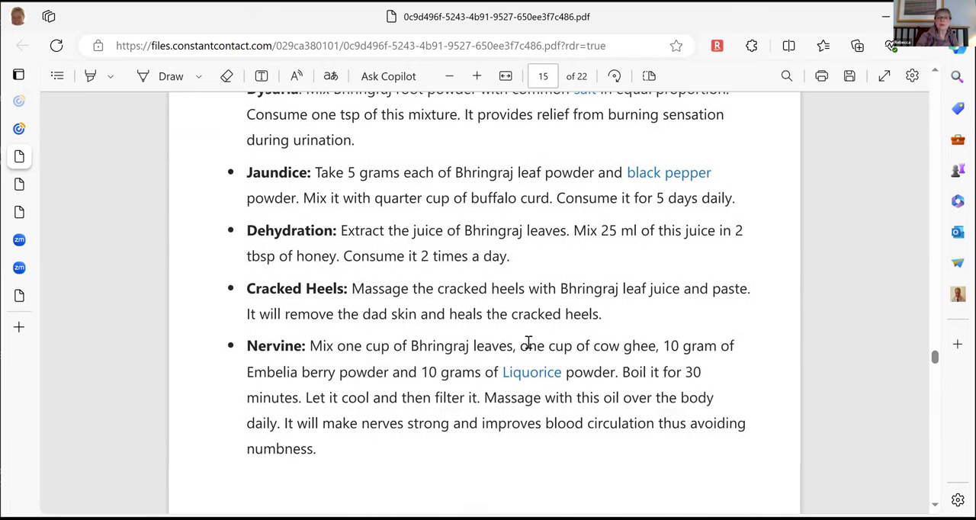
scroll("down", 3)
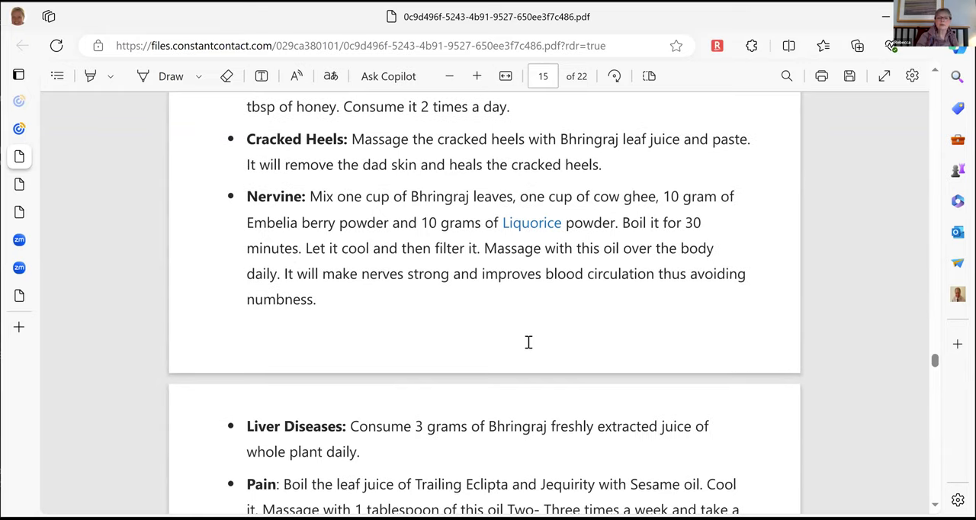
Read the remedies on pages 16–17 through Hair fall, then return to page 12's leaf-juice uses.
scroll("down", 3)
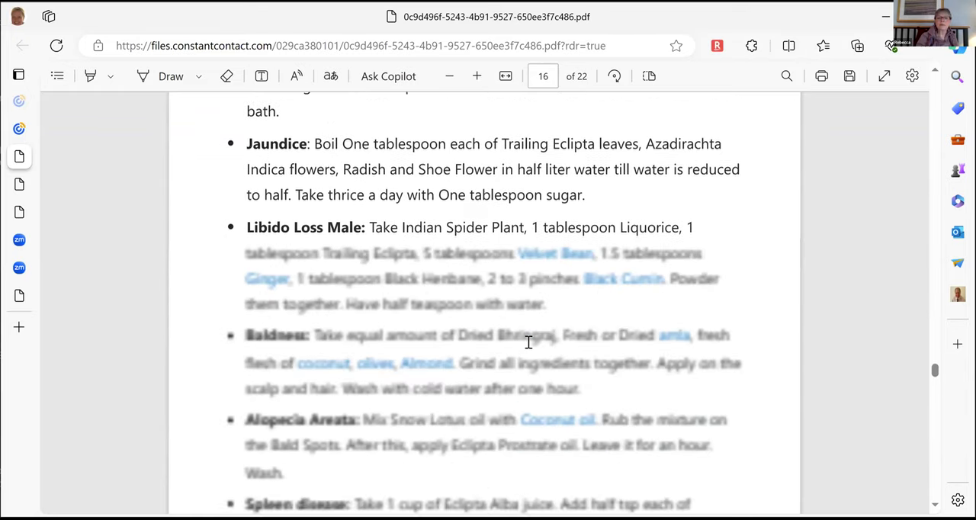
scroll("down", 3)
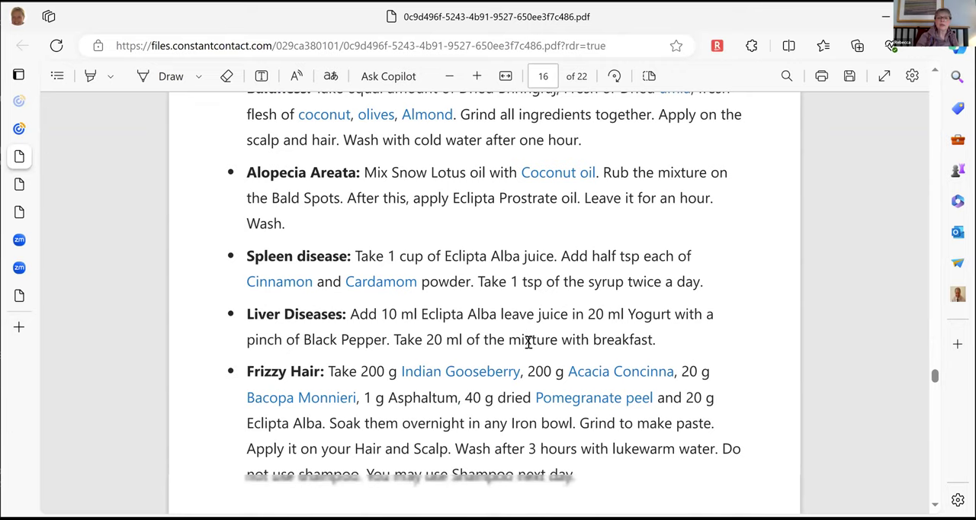
scroll("down", 3)
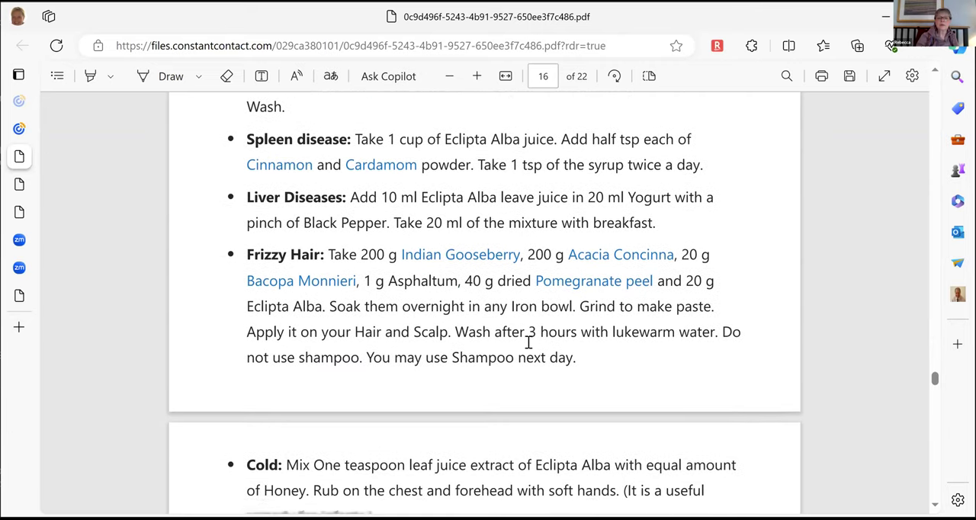
scroll("down", 3)
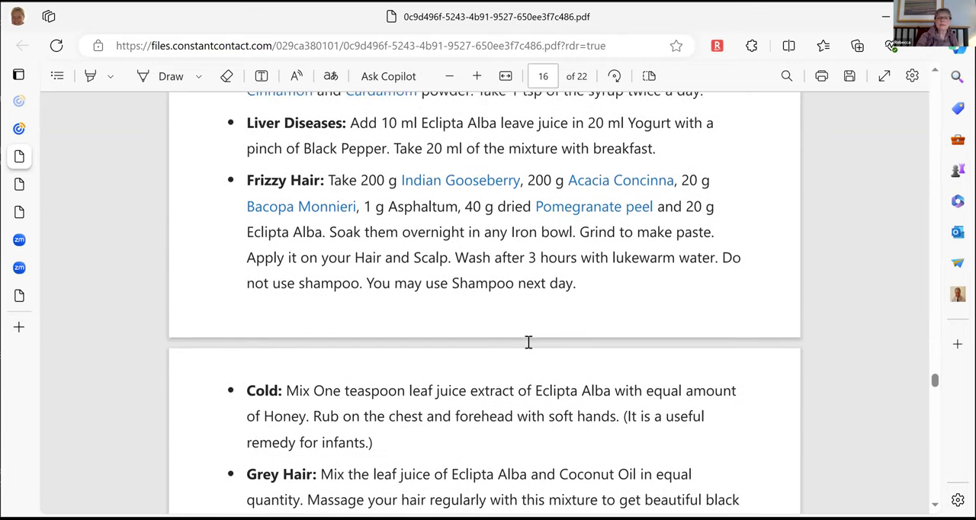
scroll("down", 3)
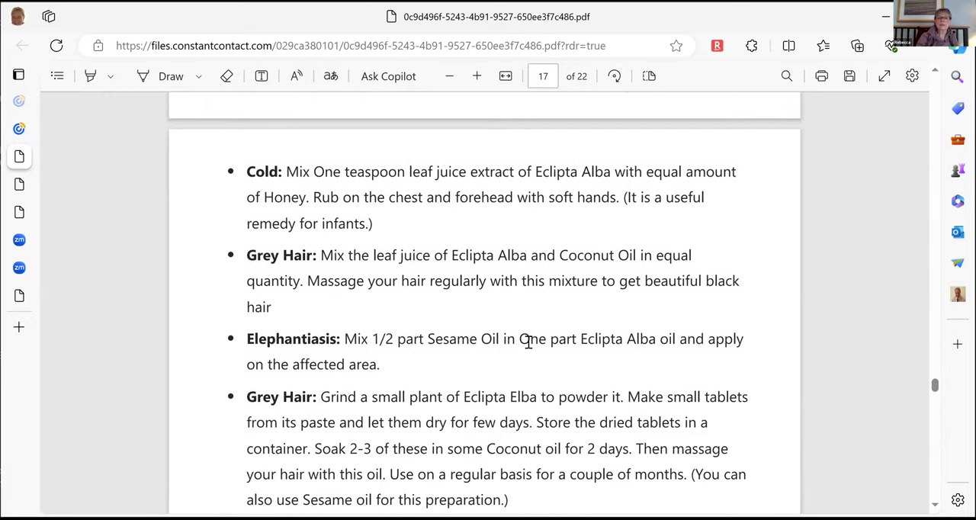
scroll("down", 3)
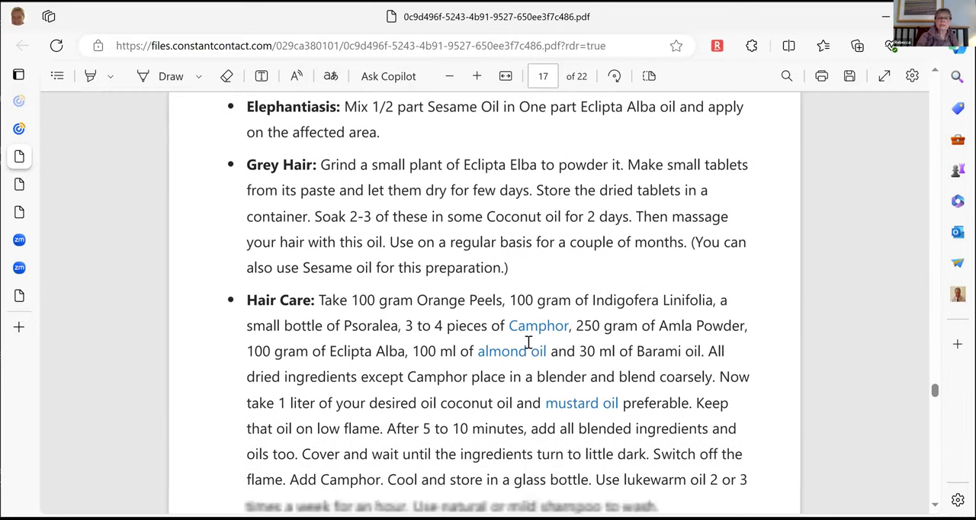
scroll("down", 3)
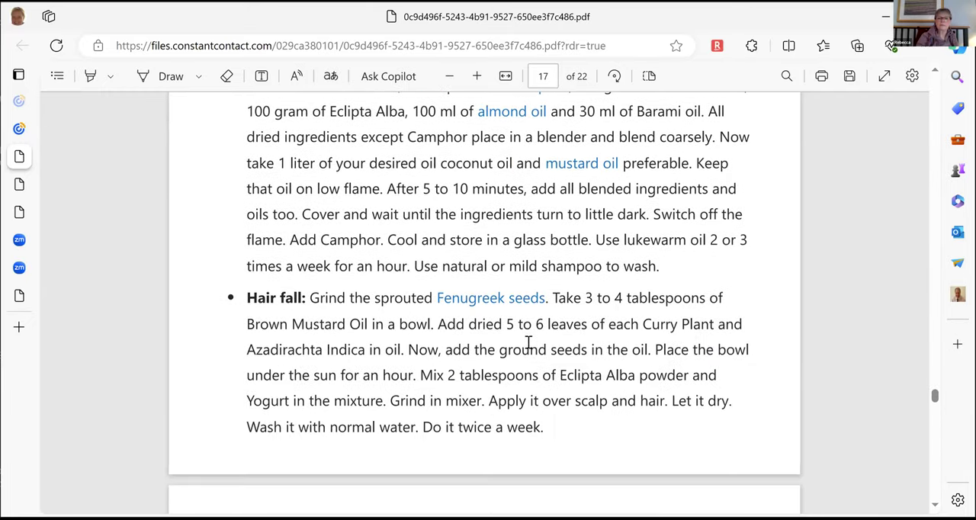
scroll("down", 3)
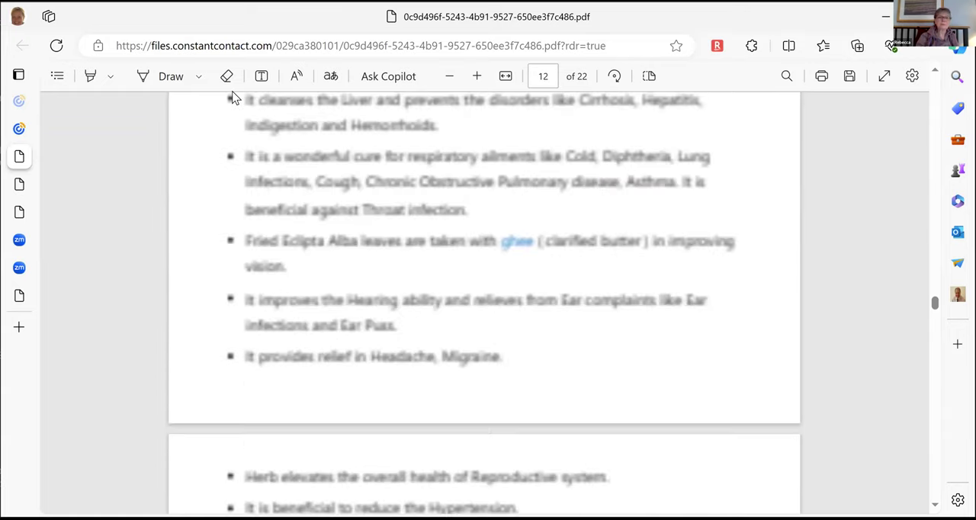
scroll("down", 3)
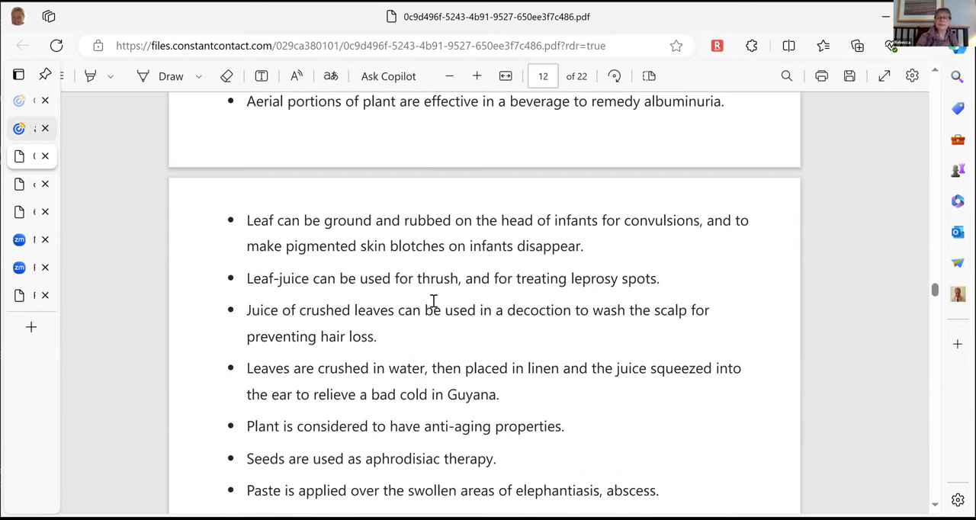